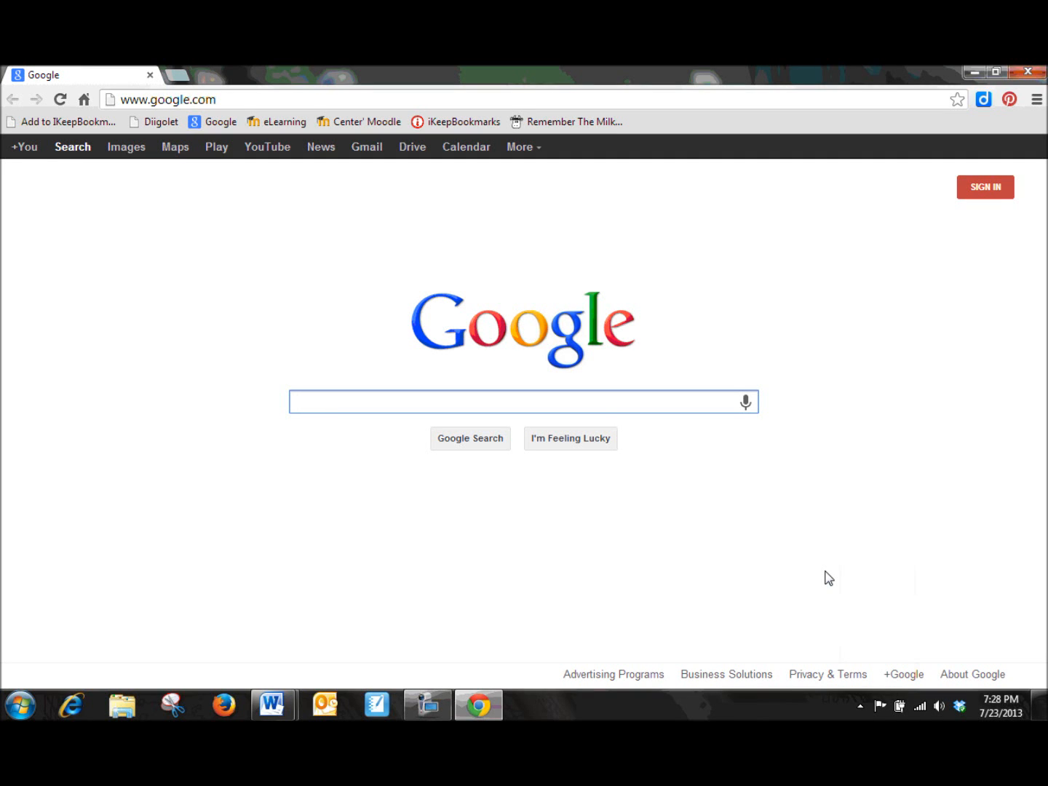
Go from the Google bar to Google Drive's sign-in page.
click(510, 402)
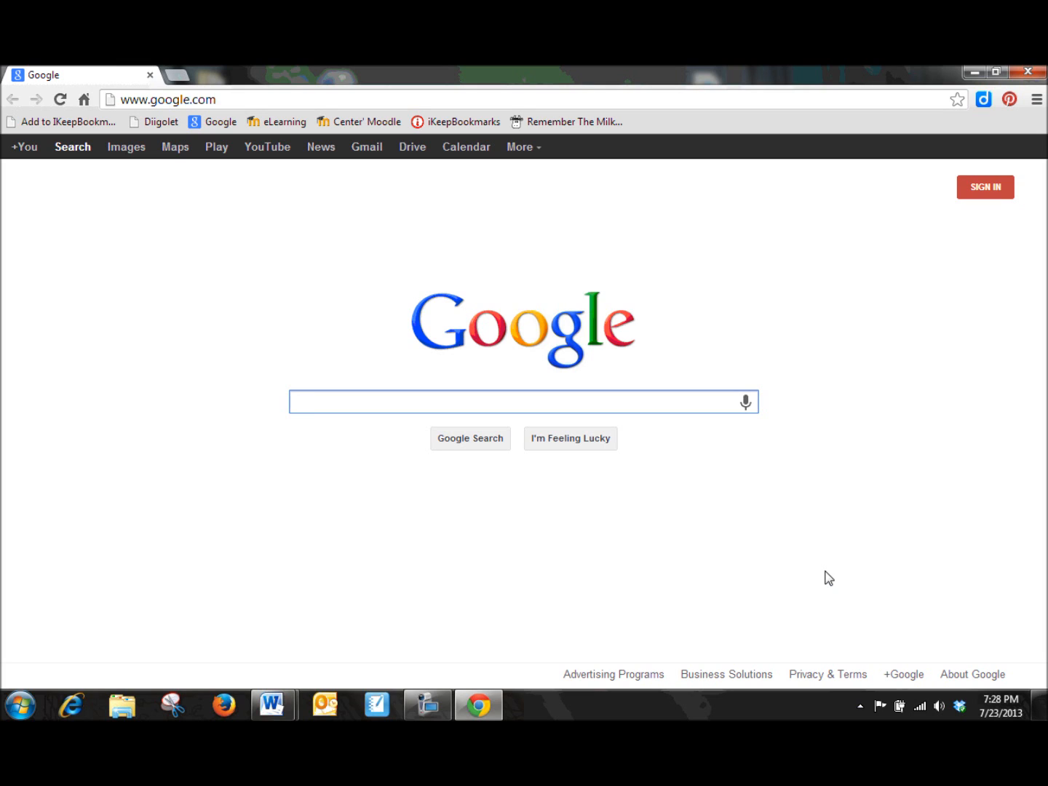
click(510, 402)
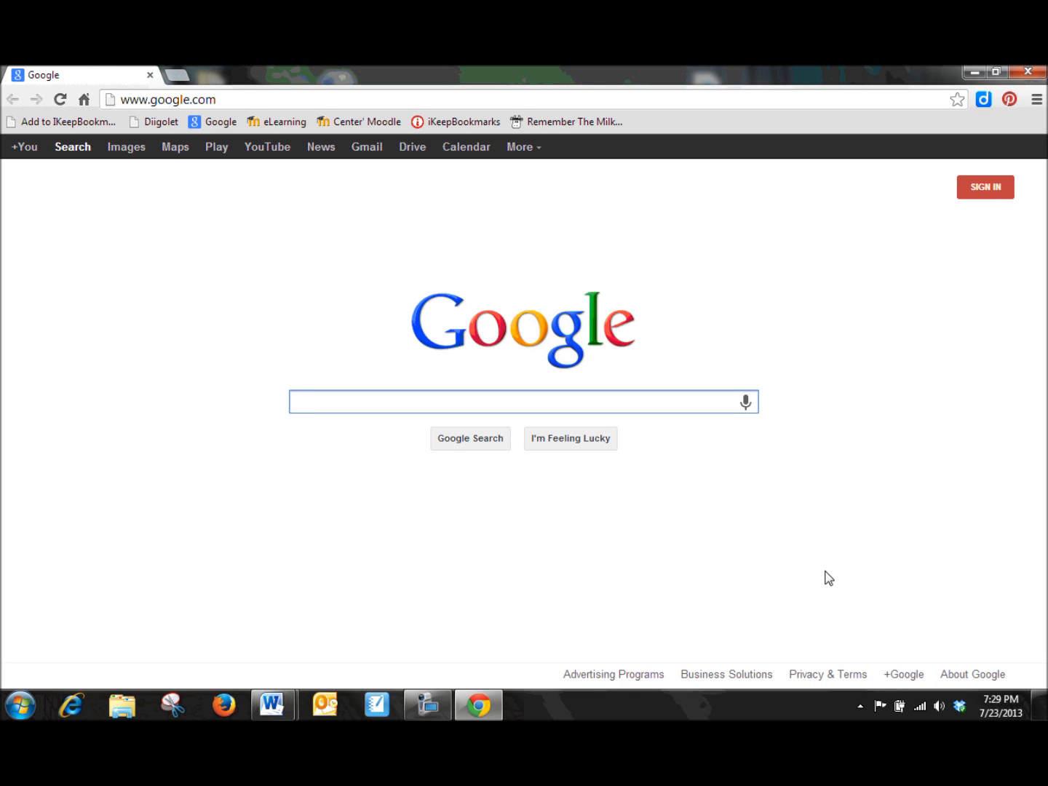
click(510, 402)
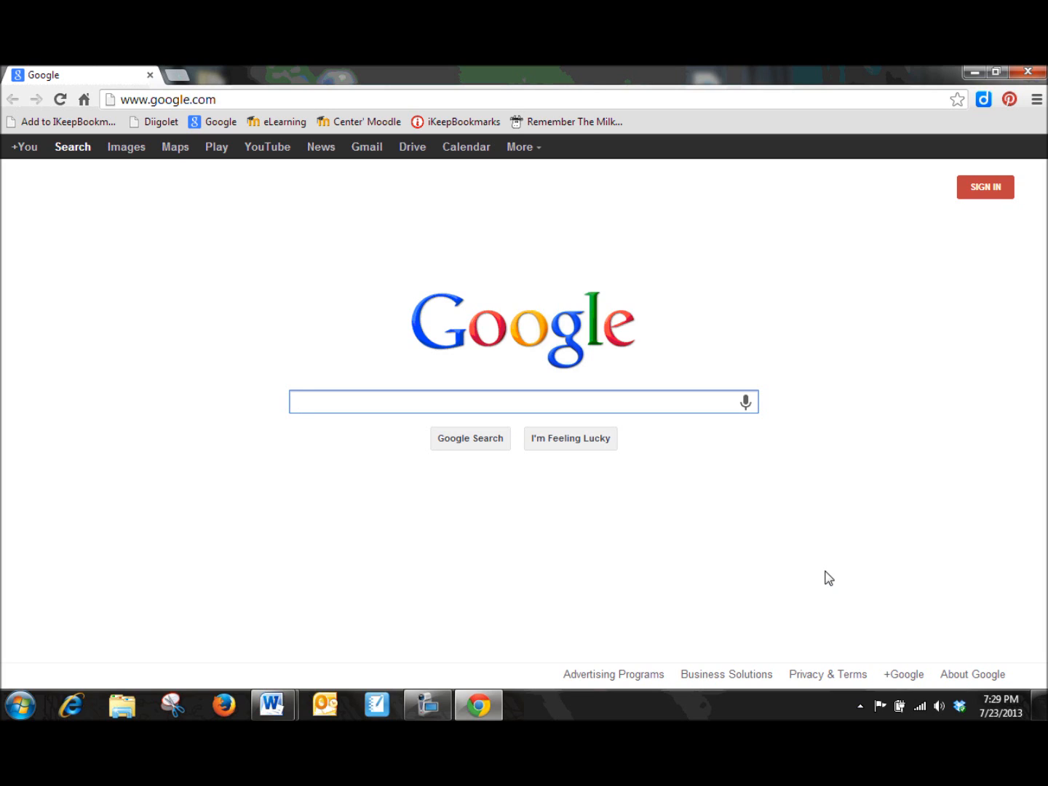
click(510, 401)
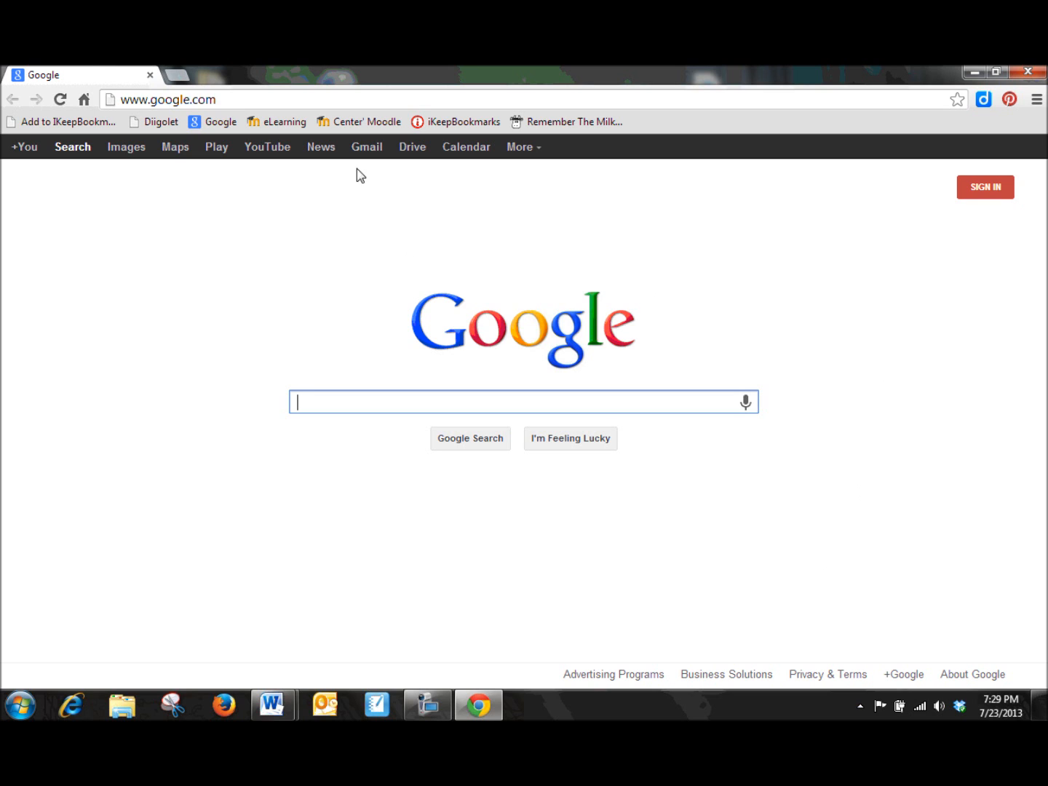
click(412, 147)
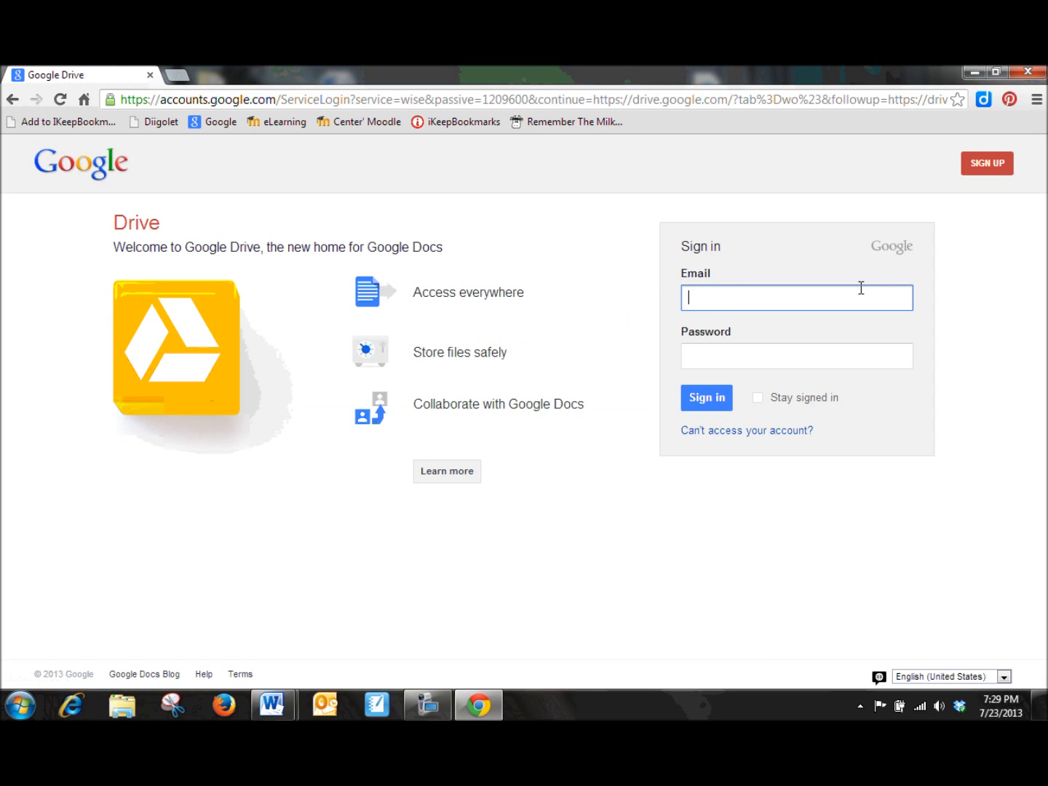
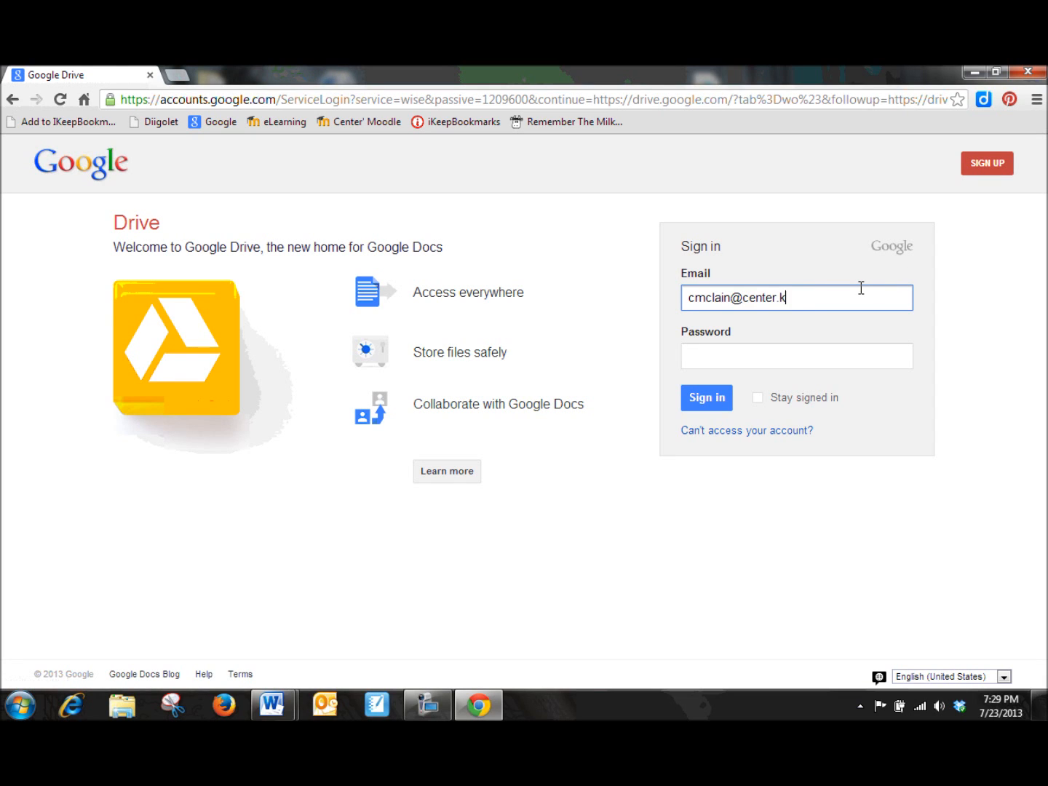
click(796, 355)
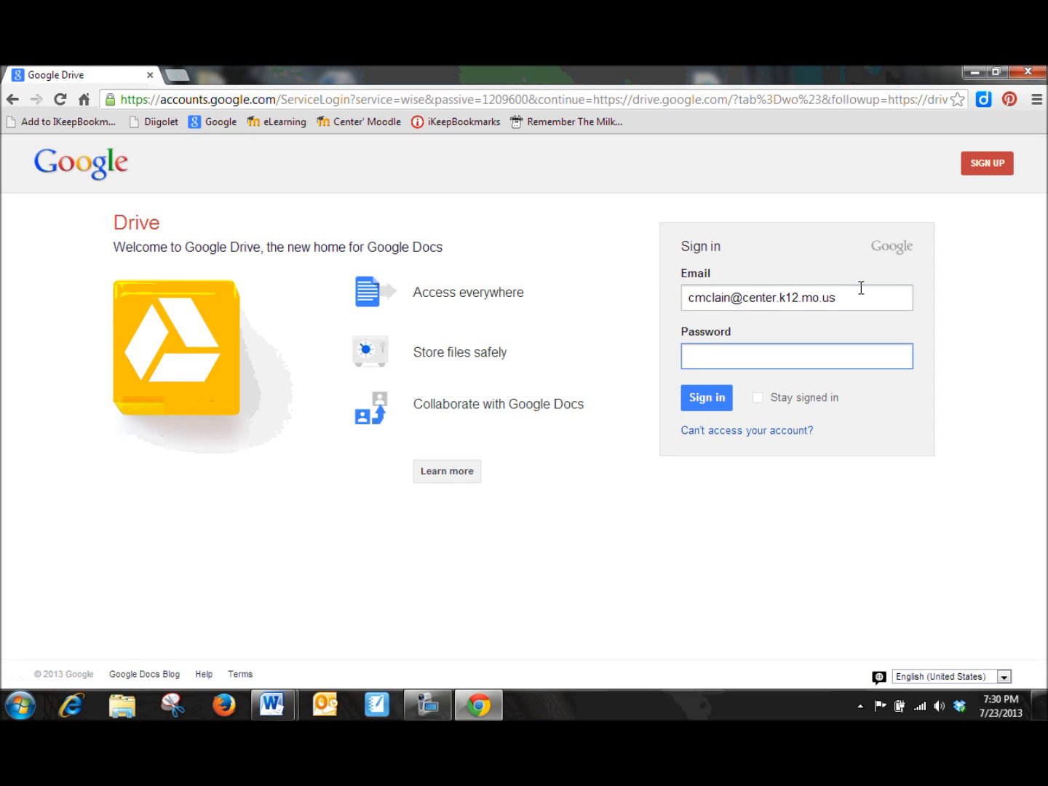
text(•••••)
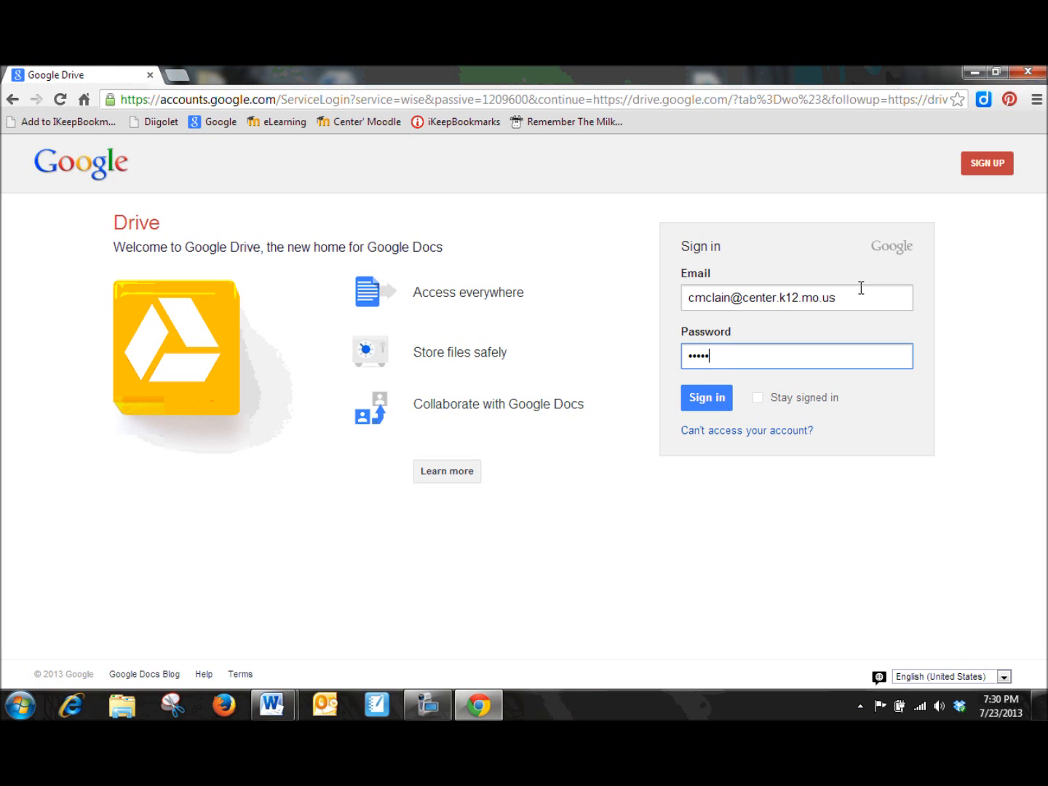
click(706, 397)
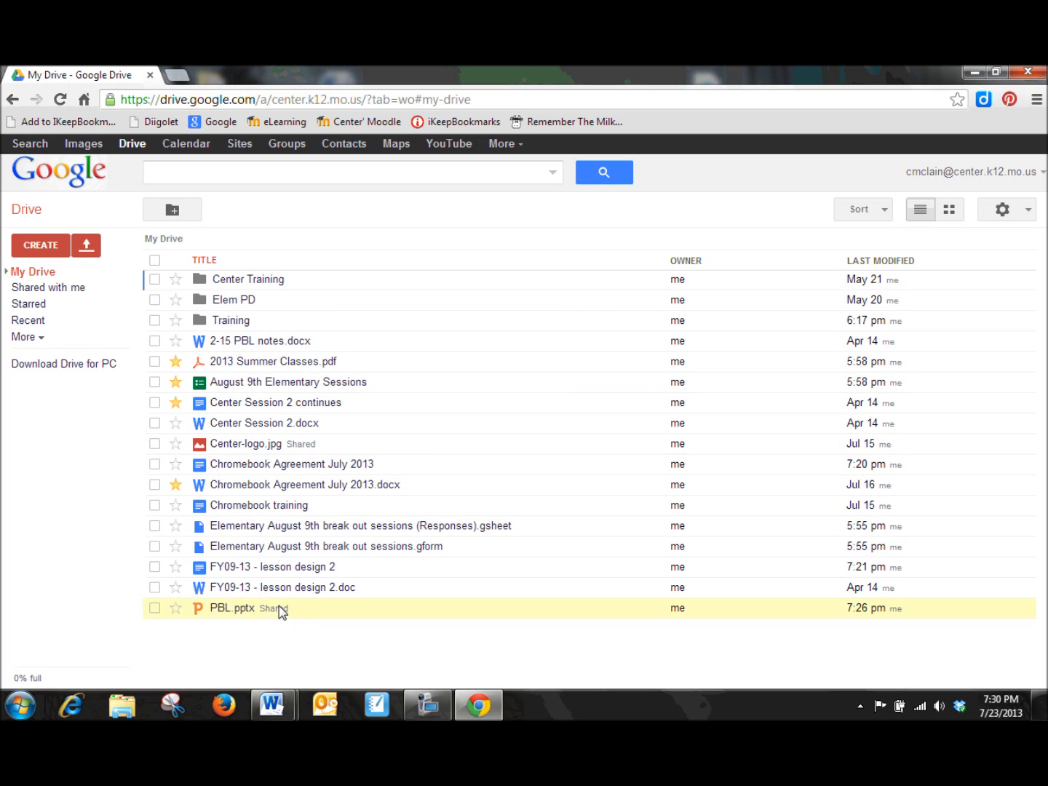
mouse_move(200, 594)
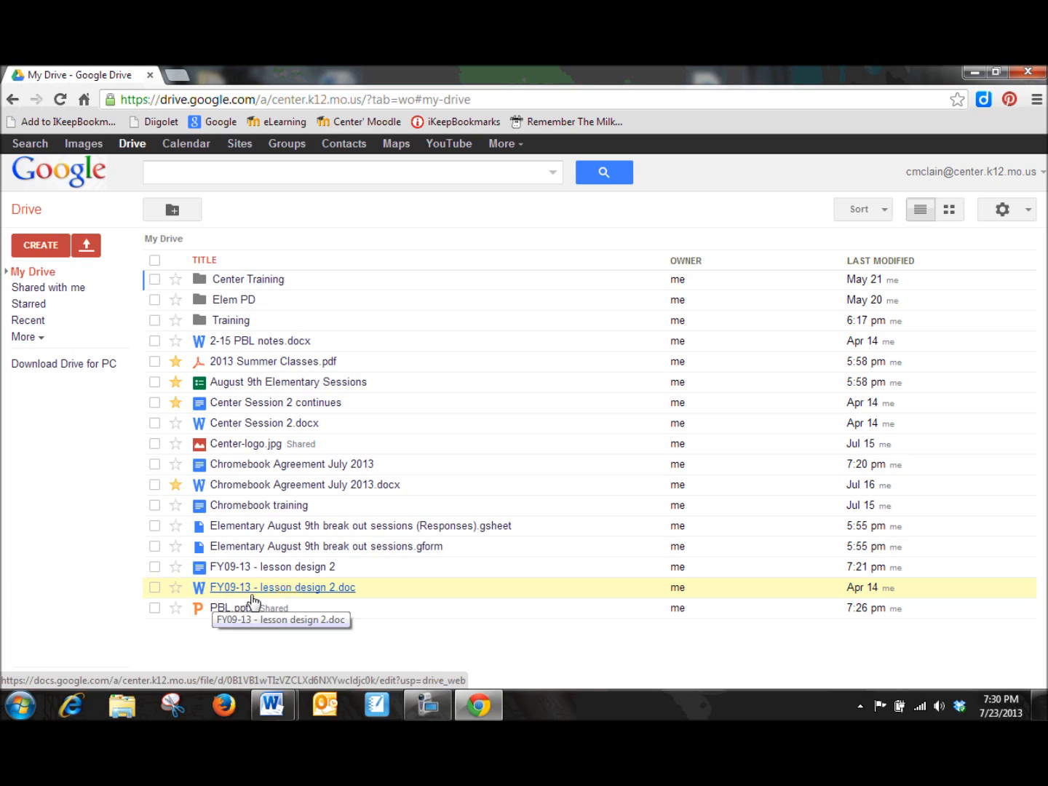
mouse_move(301, 597)
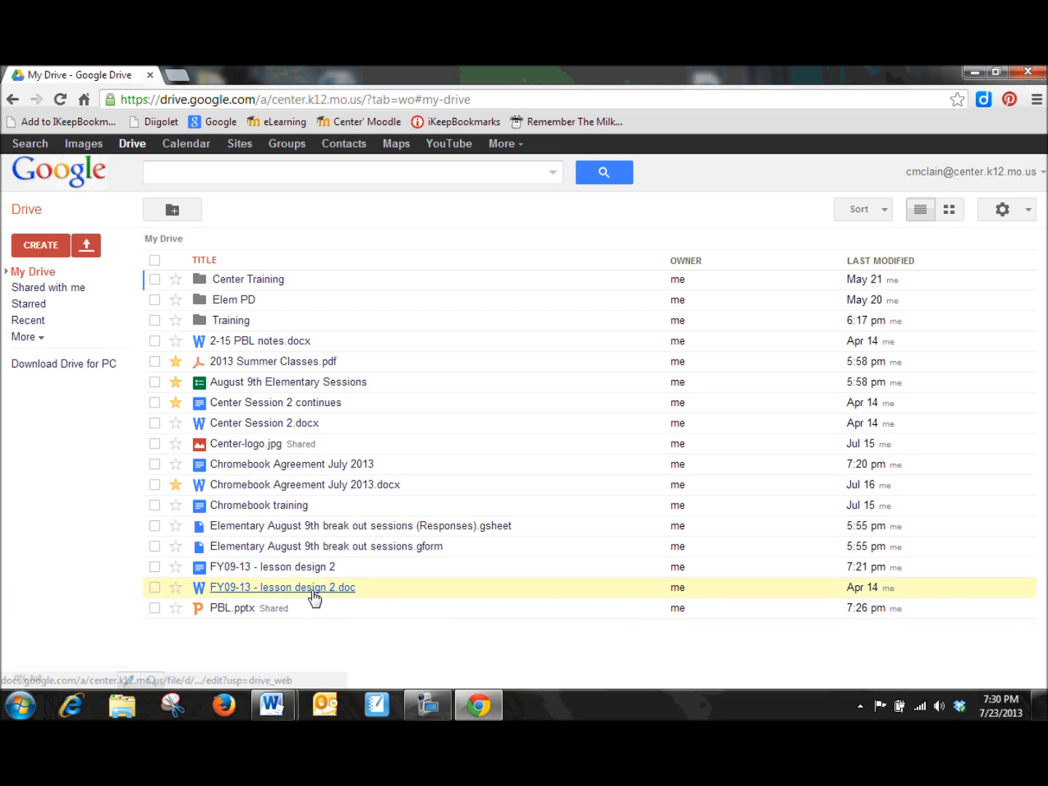
Preview FY09-13 - lesson design 2.doc, close it, then reopen the read-only preview.
click(282, 587)
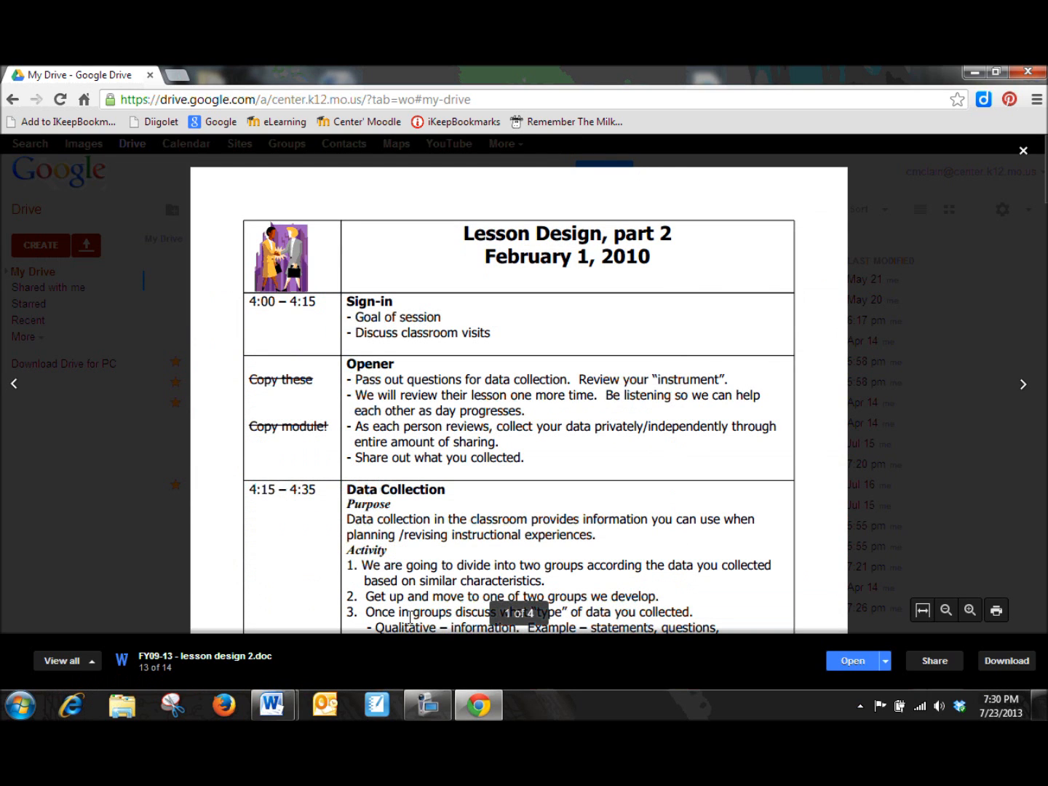
mouse_move(460, 674)
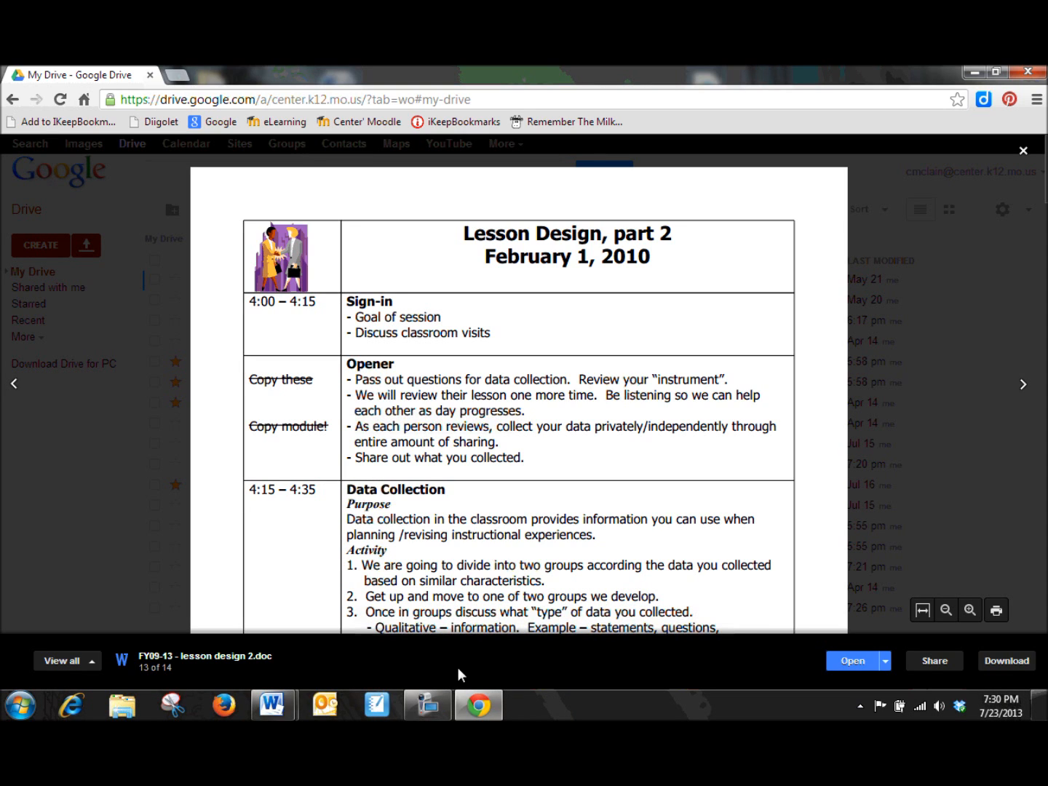
mouse_move(501, 466)
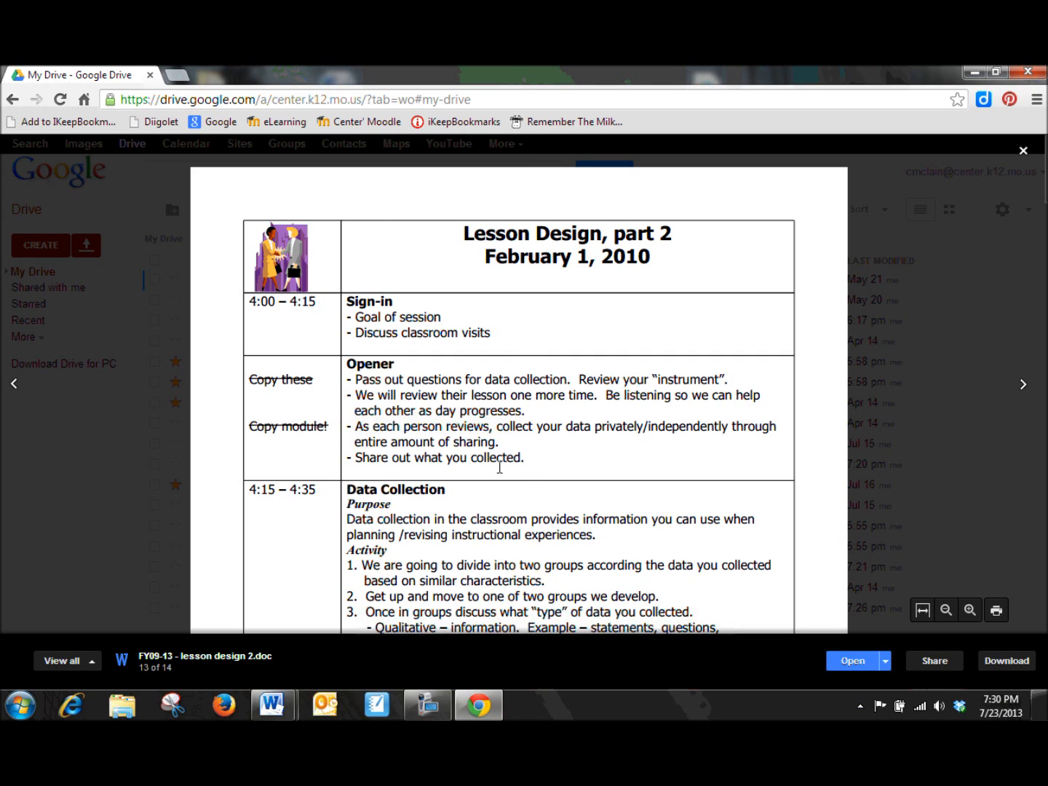
scroll(down, 3)
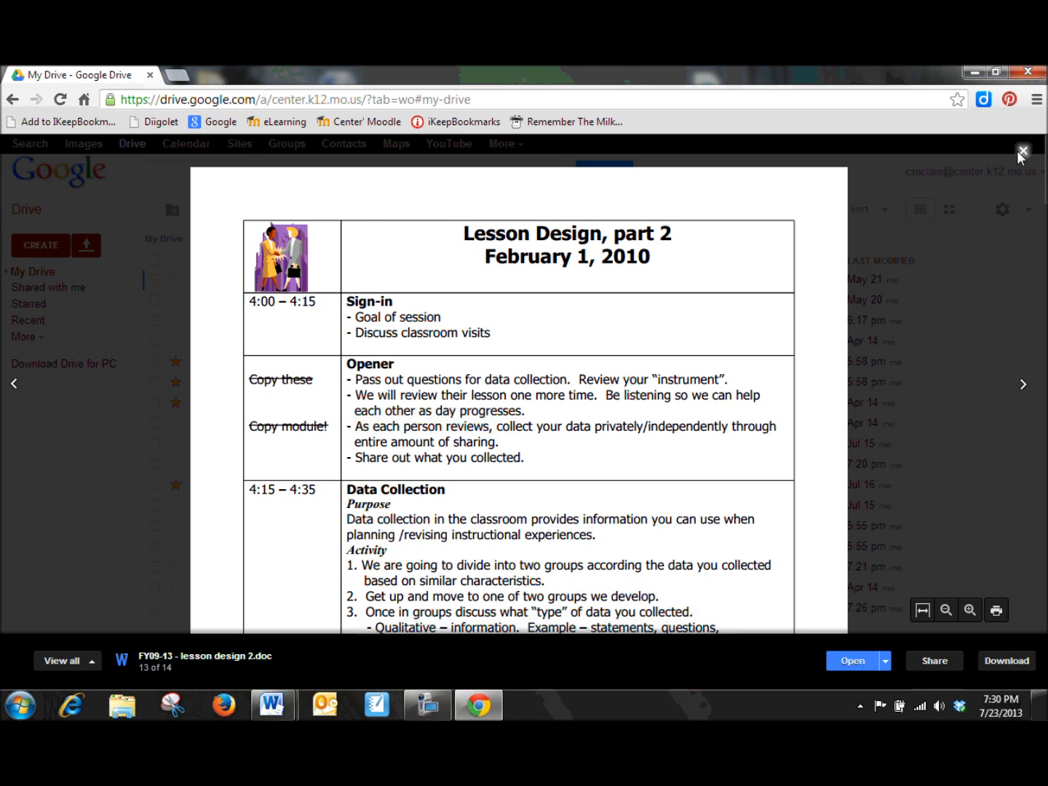
click(1022, 151)
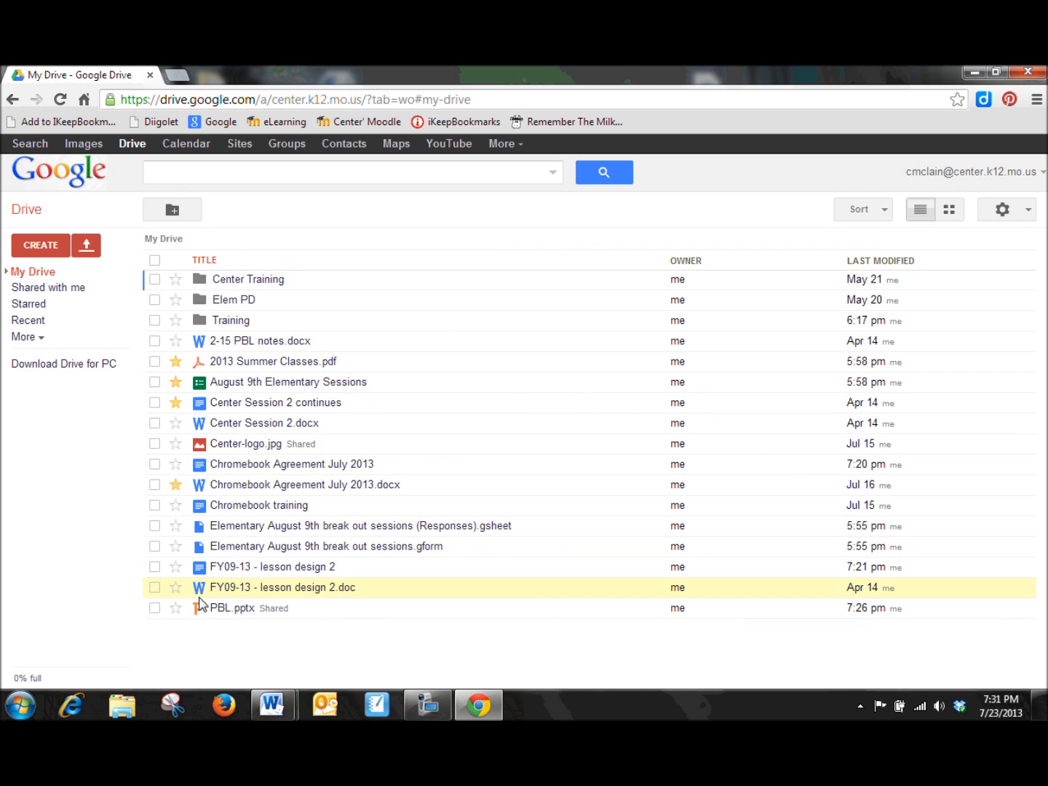
double_click(284, 589)
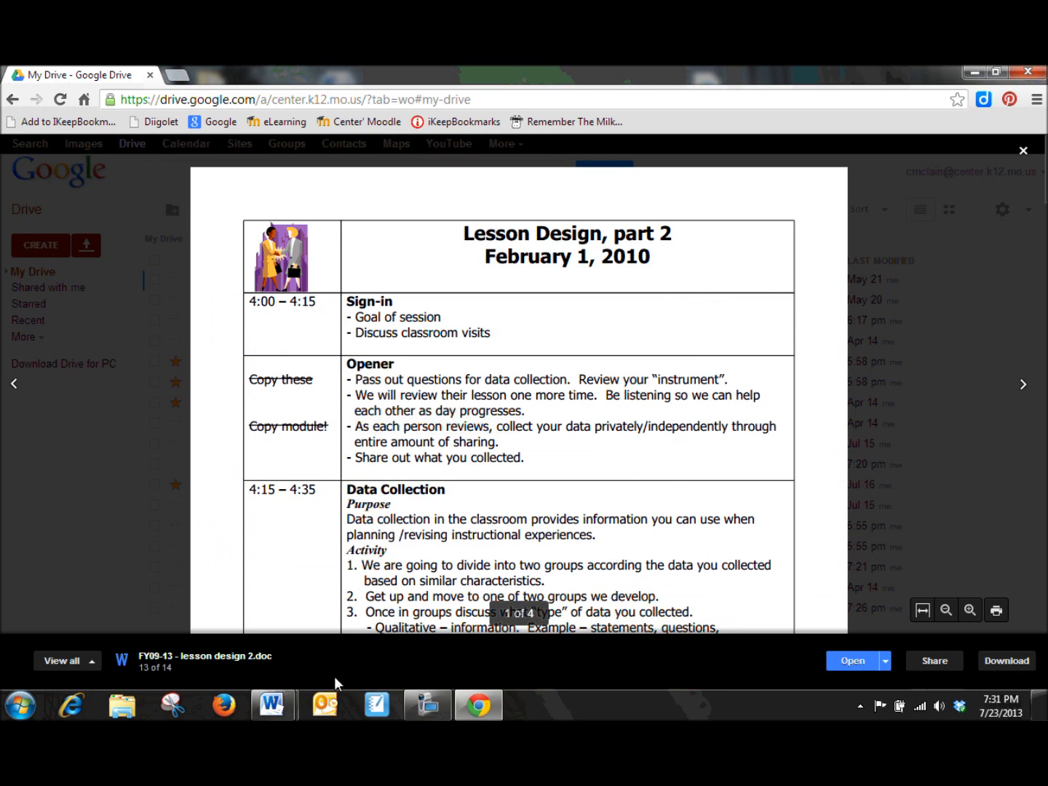
mouse_move(924, 382)
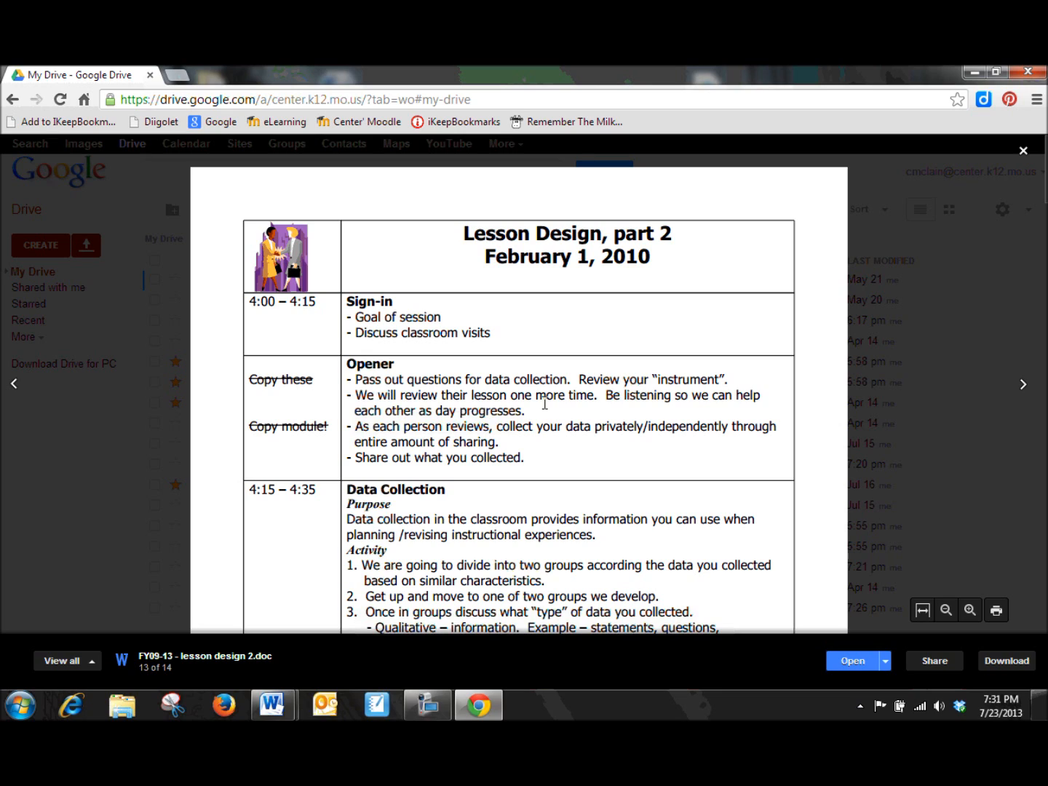
mouse_move(548, 468)
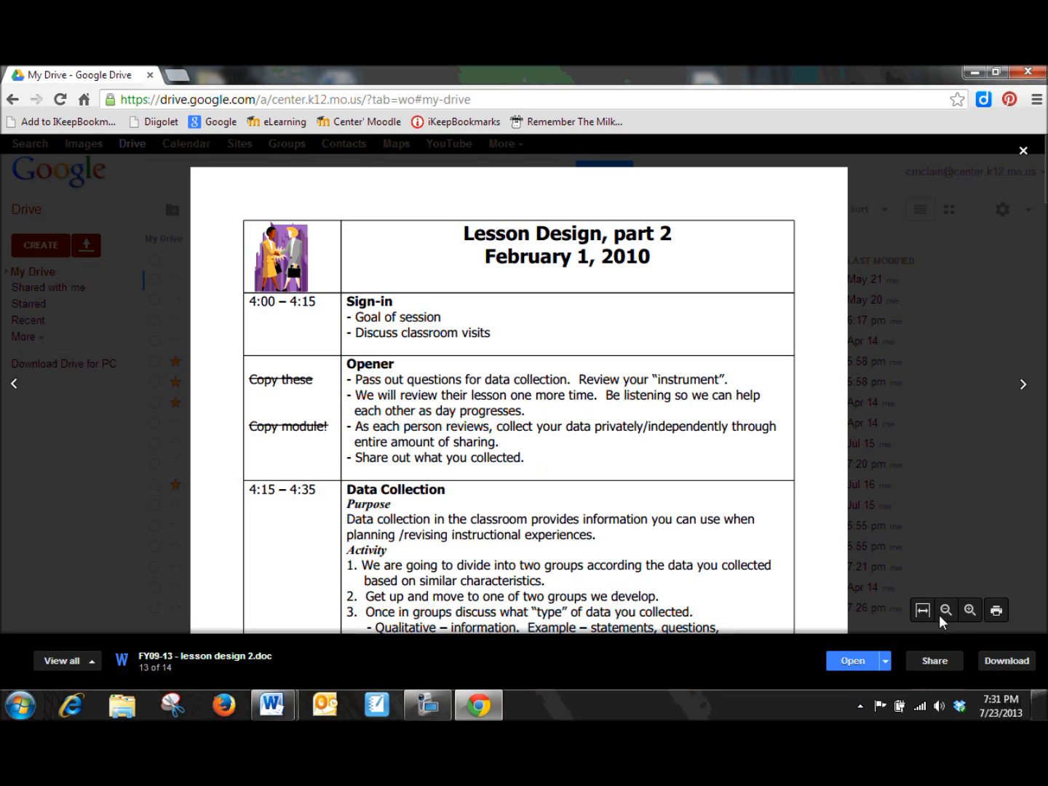
mouse_move(999, 623)
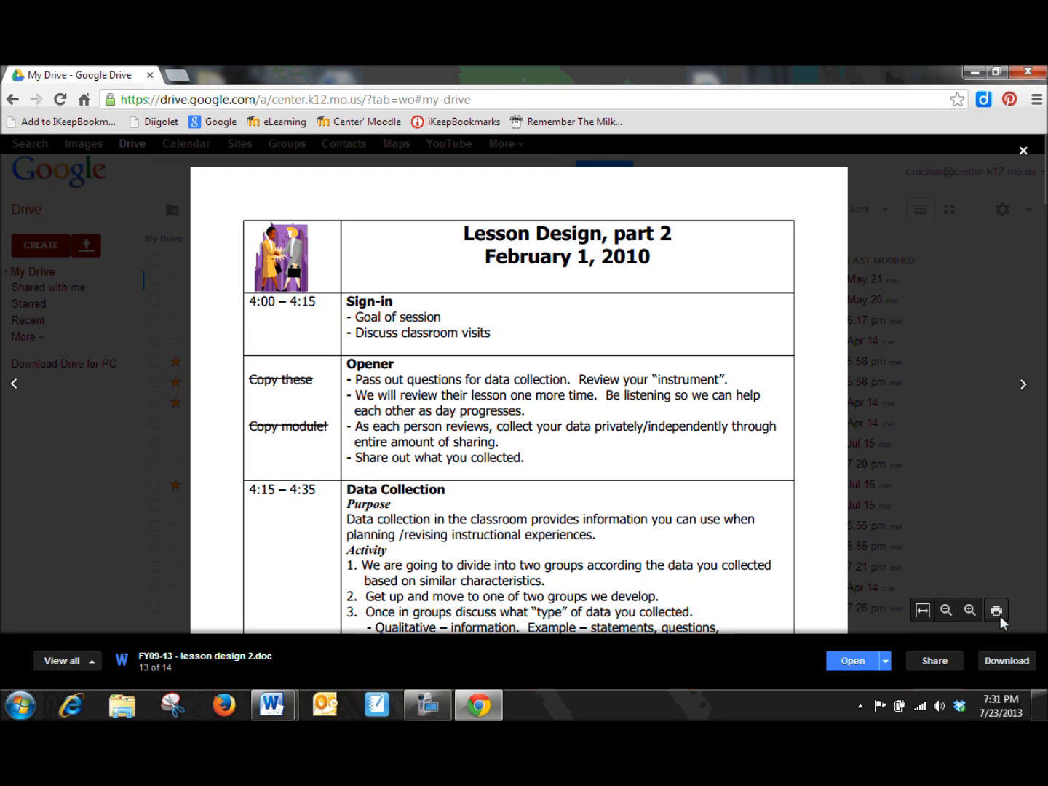
mouse_move(973, 657)
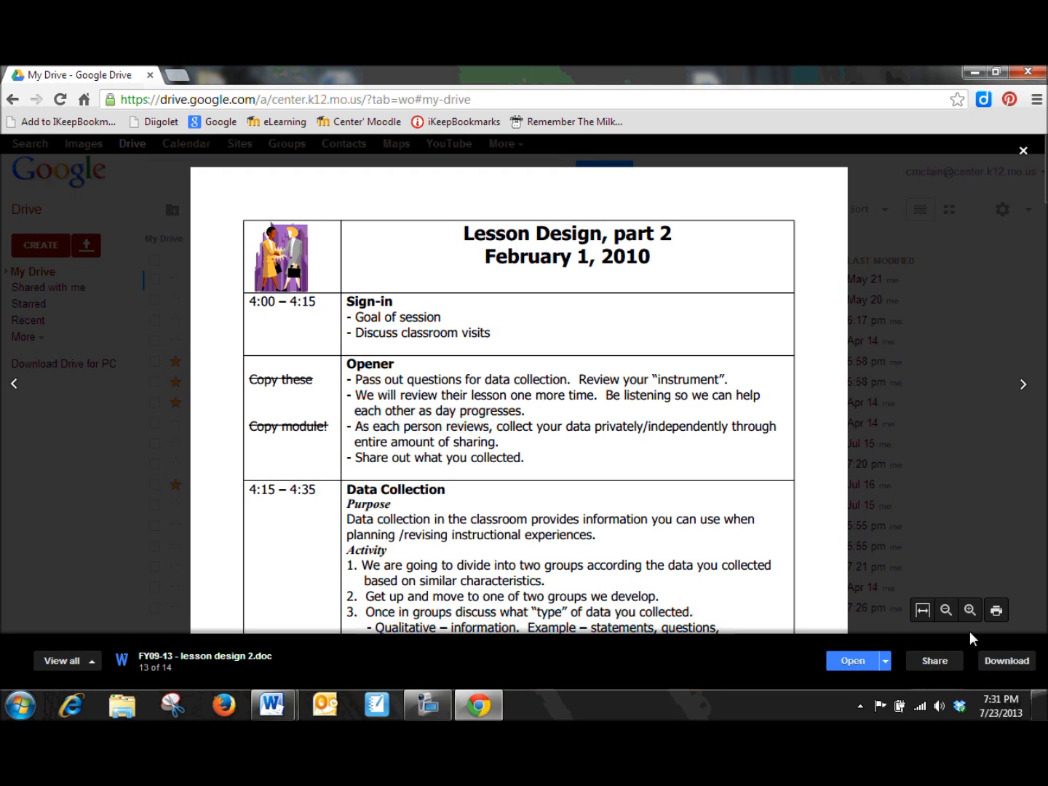
mouse_move(934, 621)
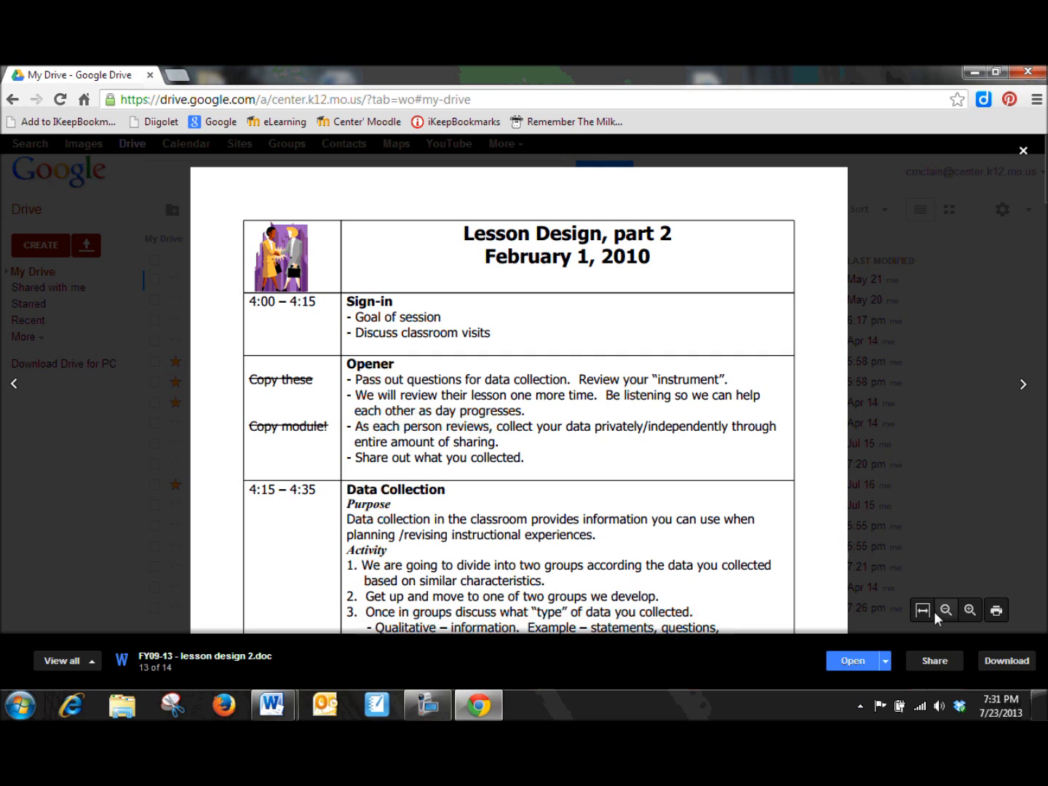
mouse_move(769, 582)
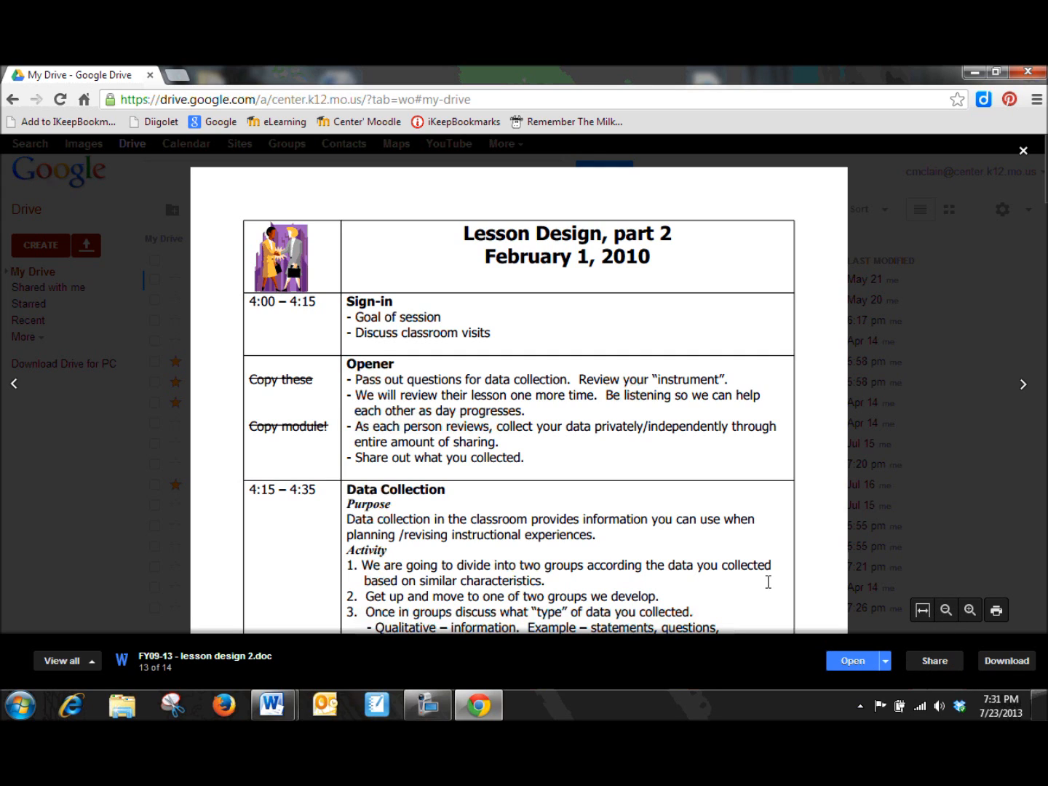
mouse_move(1023, 151)
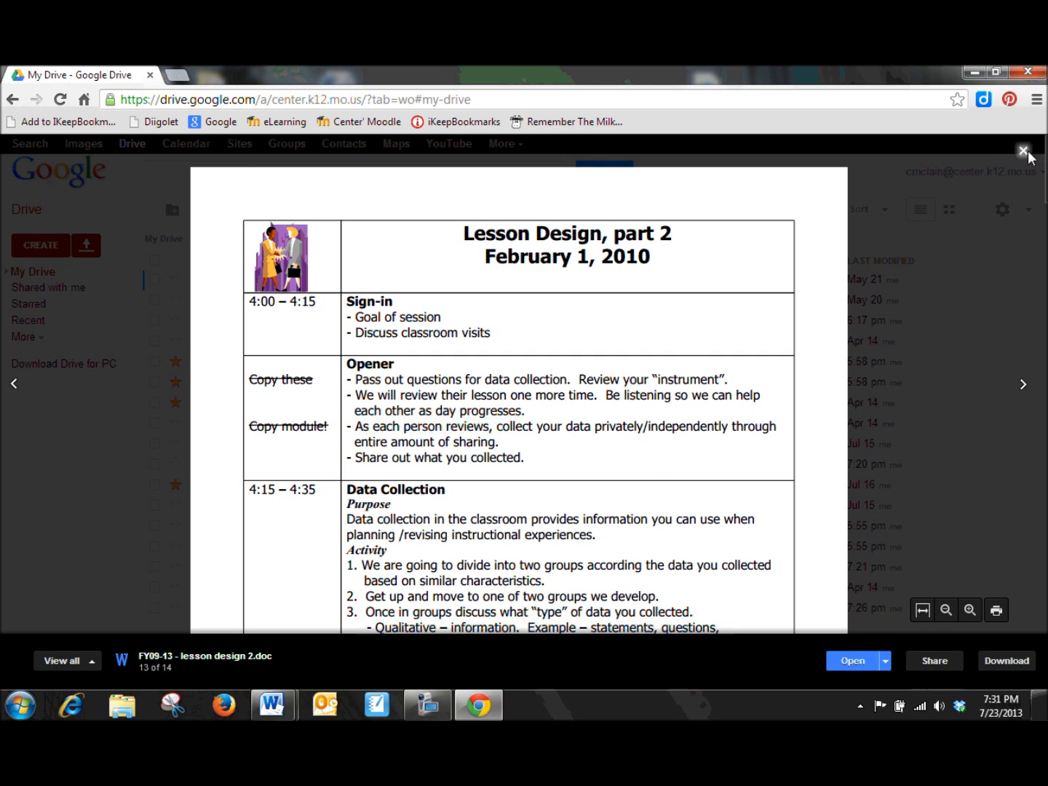
Convert FY09-13 - lesson design 2.doc by choosing Open with Google Docs.
click(1025, 152)
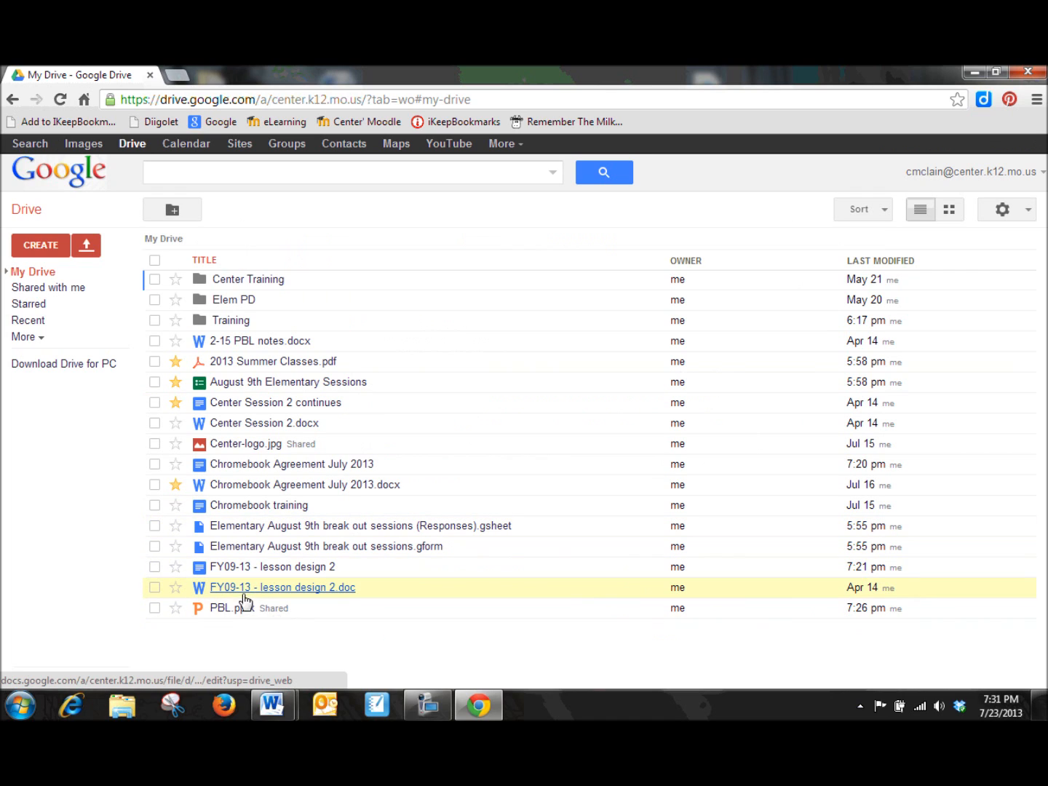
mouse_move(294, 575)
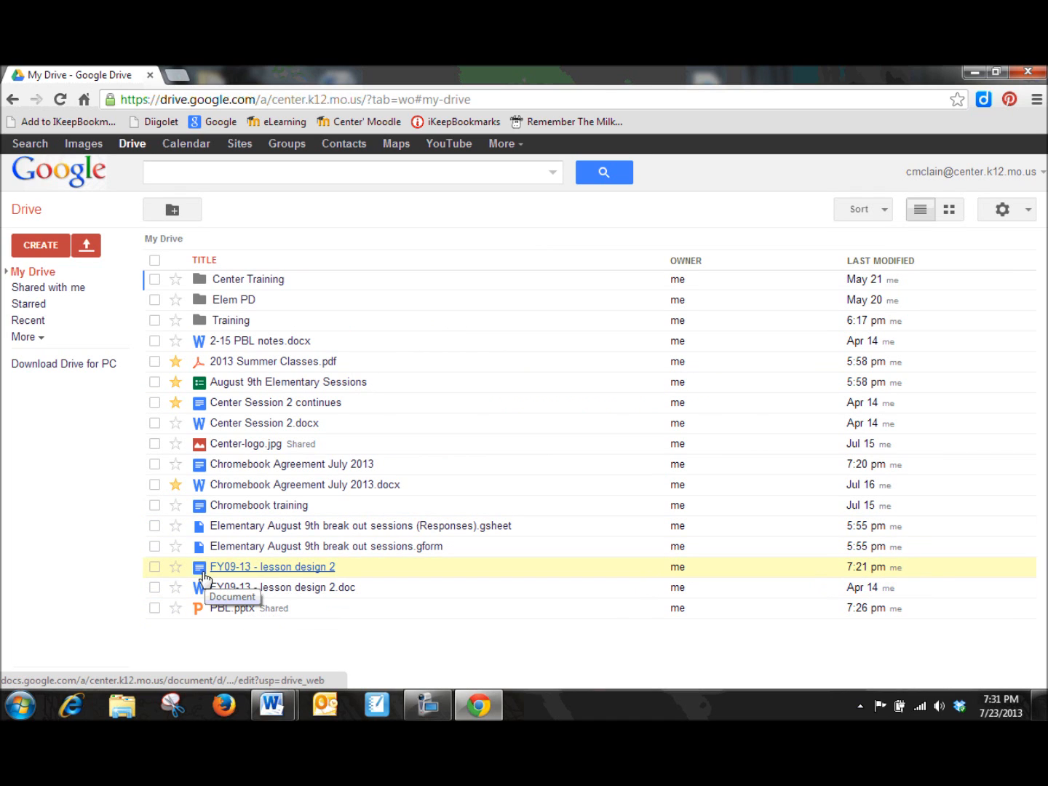
mouse_move(293, 594)
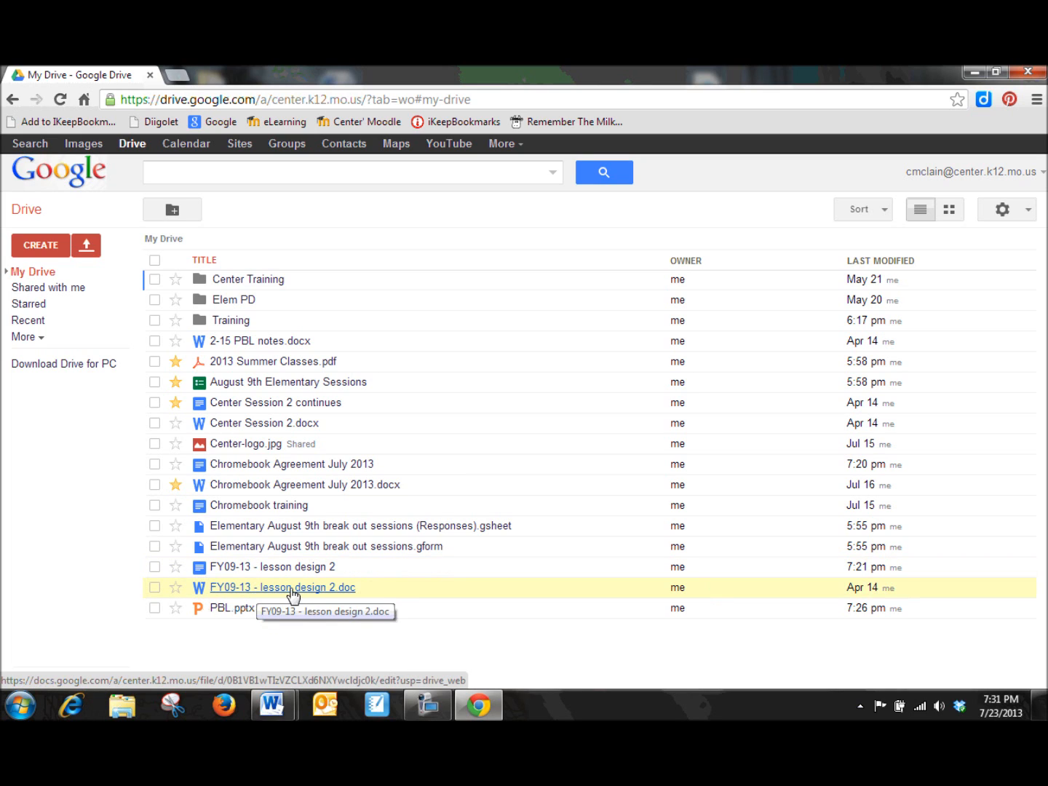
right_click(281, 588)
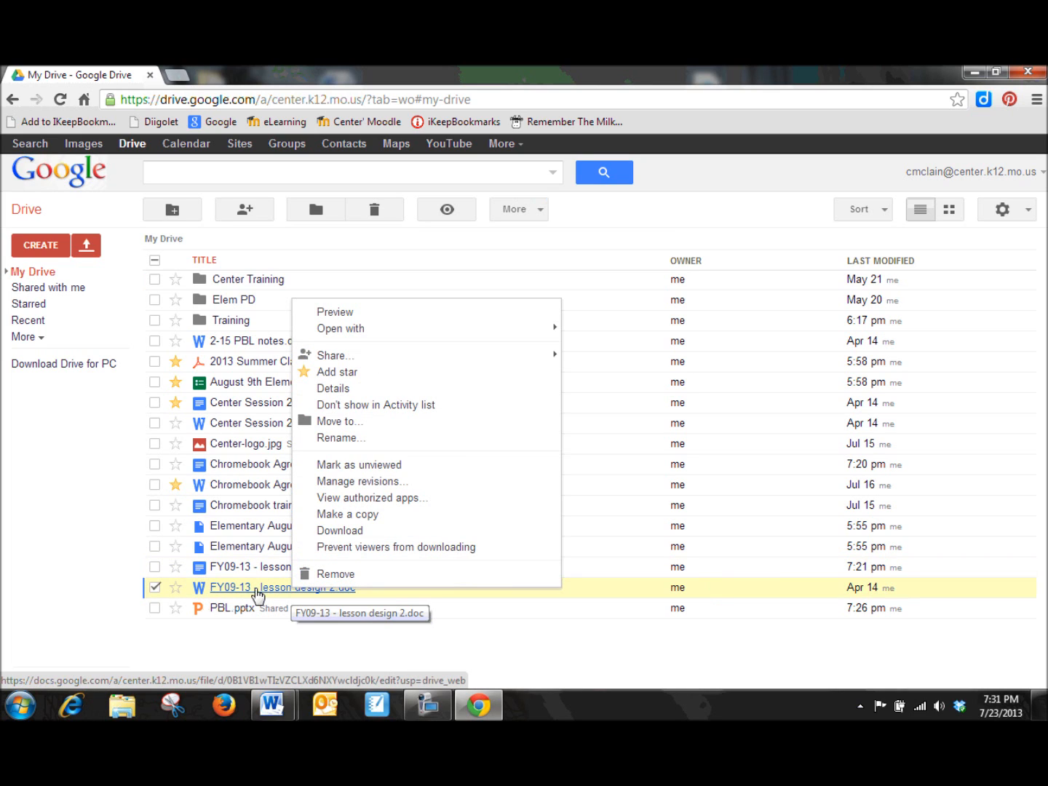
mouse_move(266, 595)
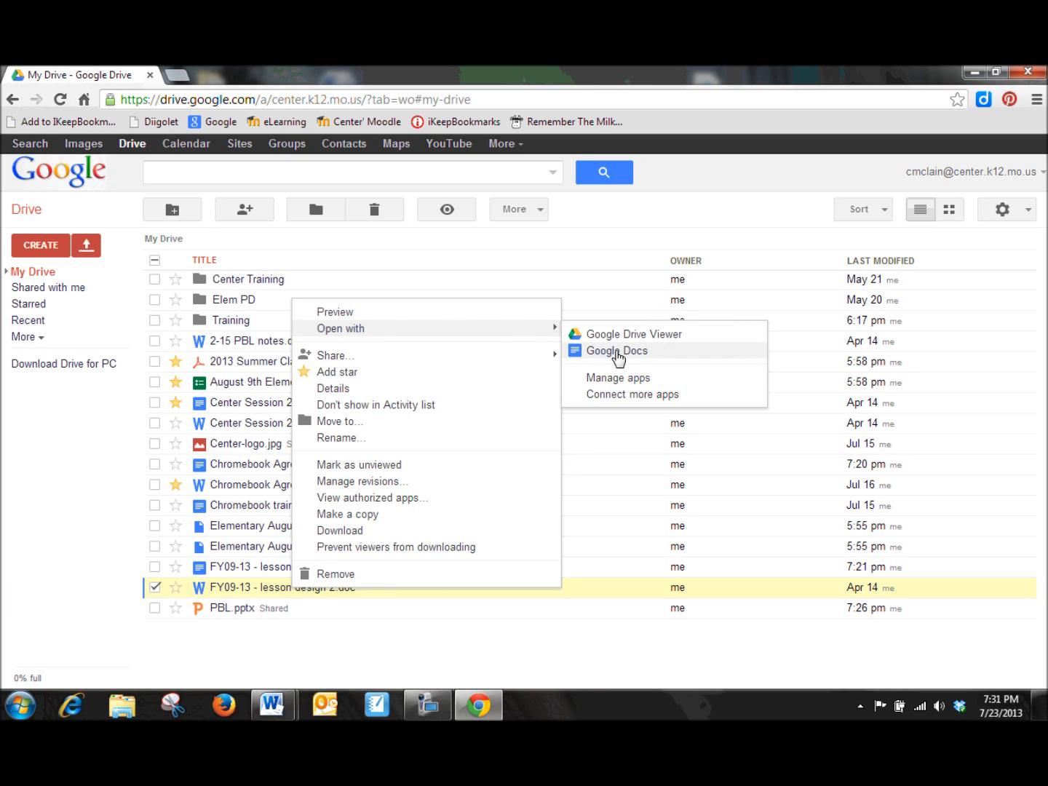
mouse_move(653, 355)
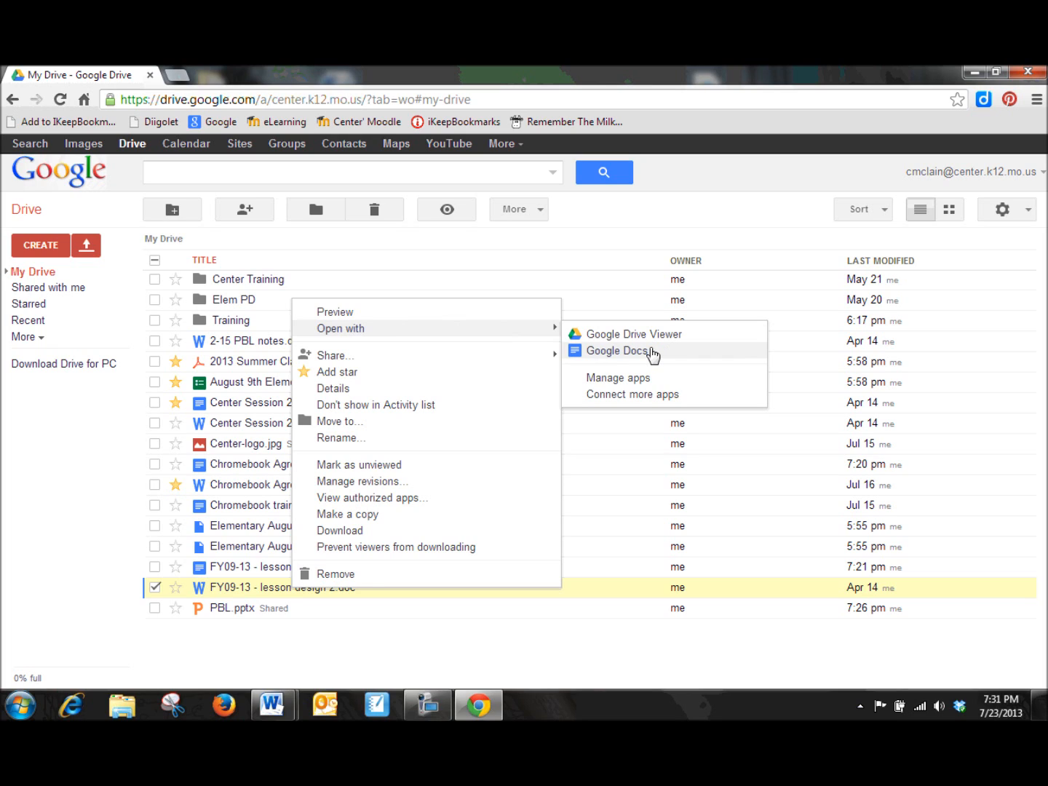
mouse_move(652, 346)
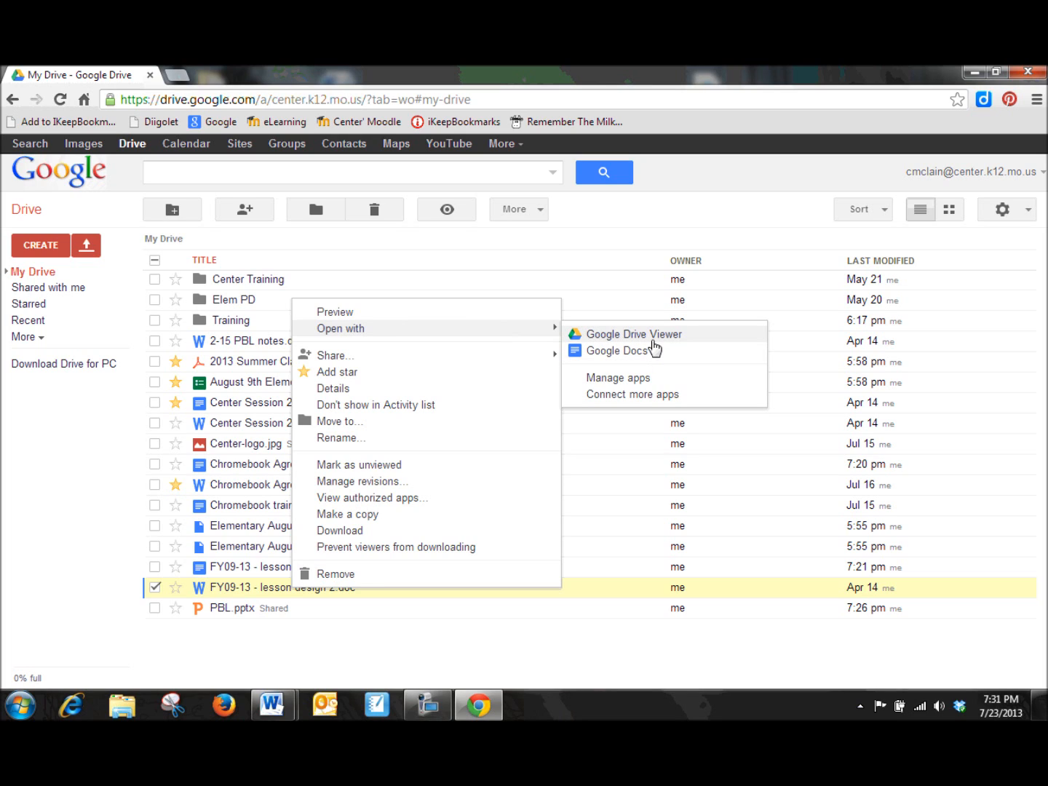
mouse_move(652, 347)
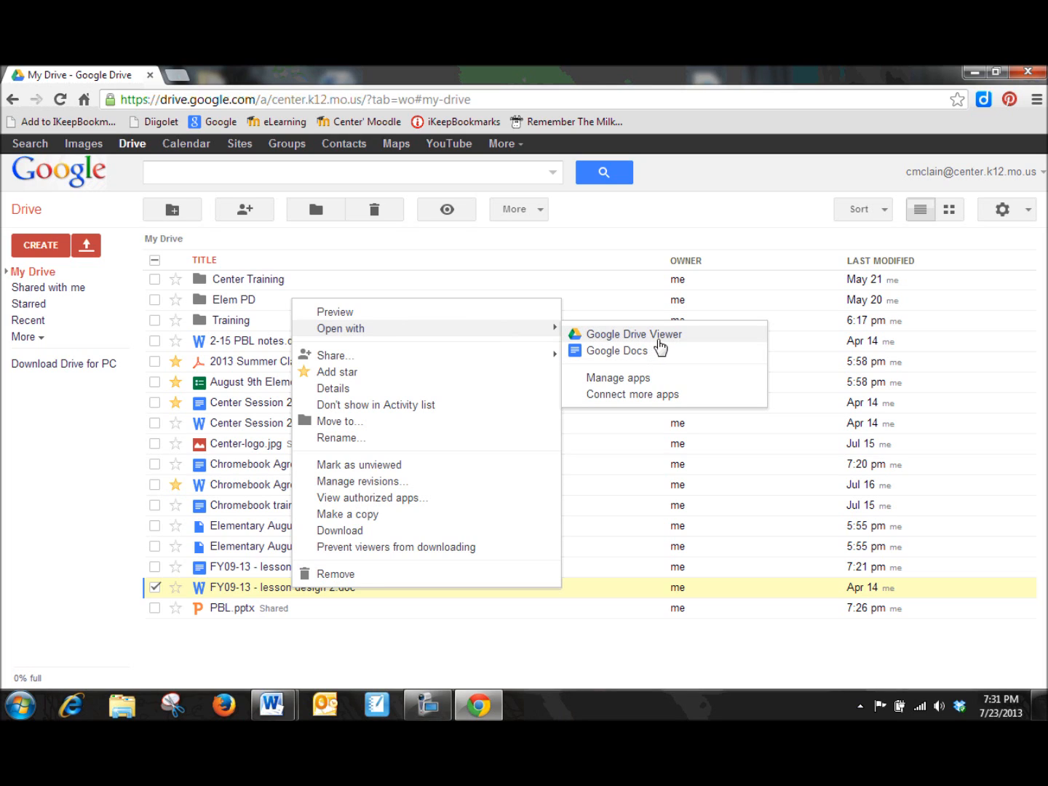
mouse_move(638, 355)
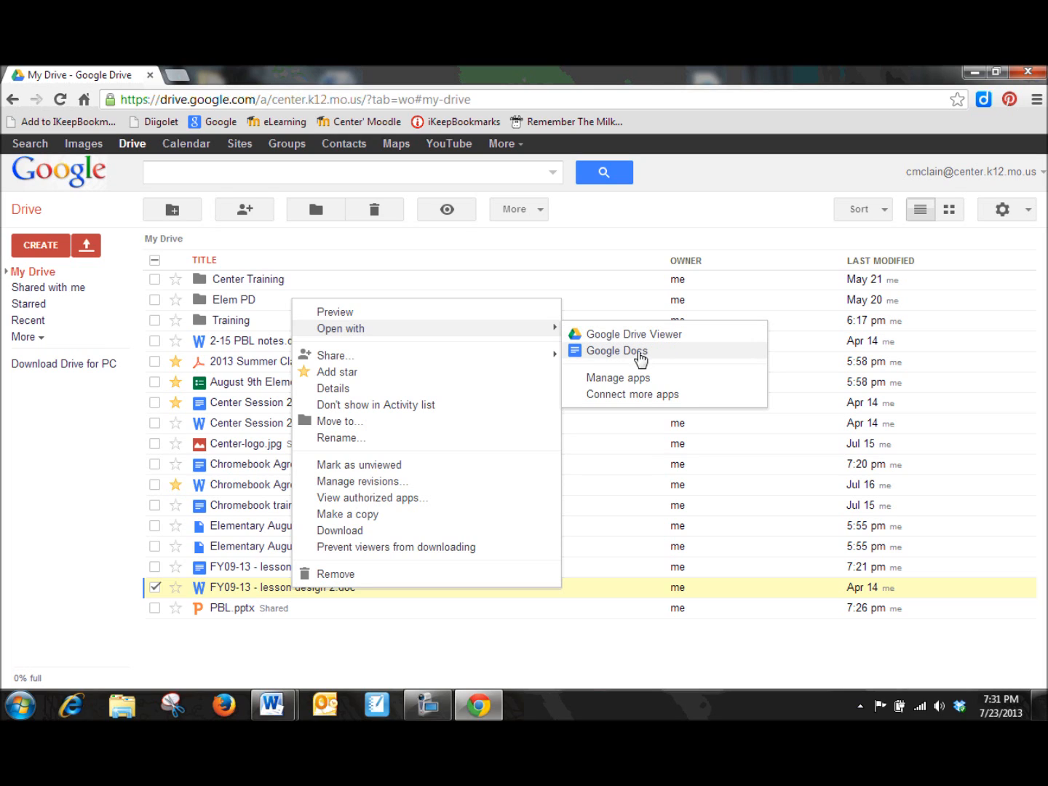
click(616, 351)
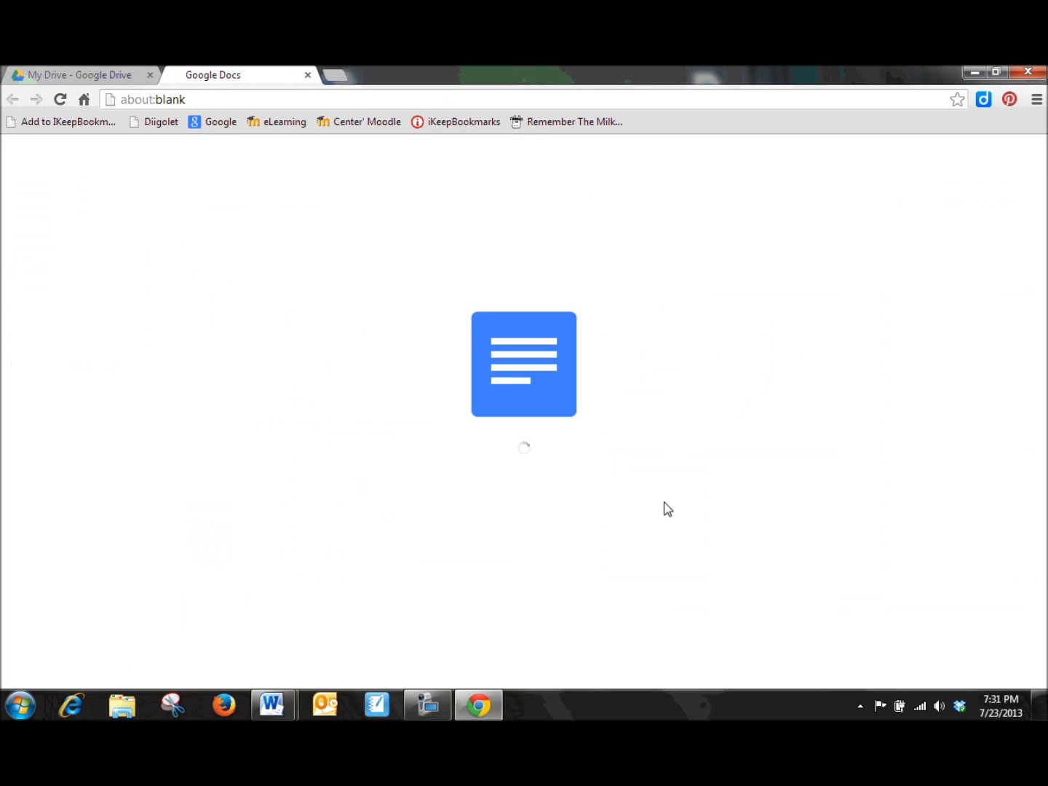
mouse_move(699, 539)
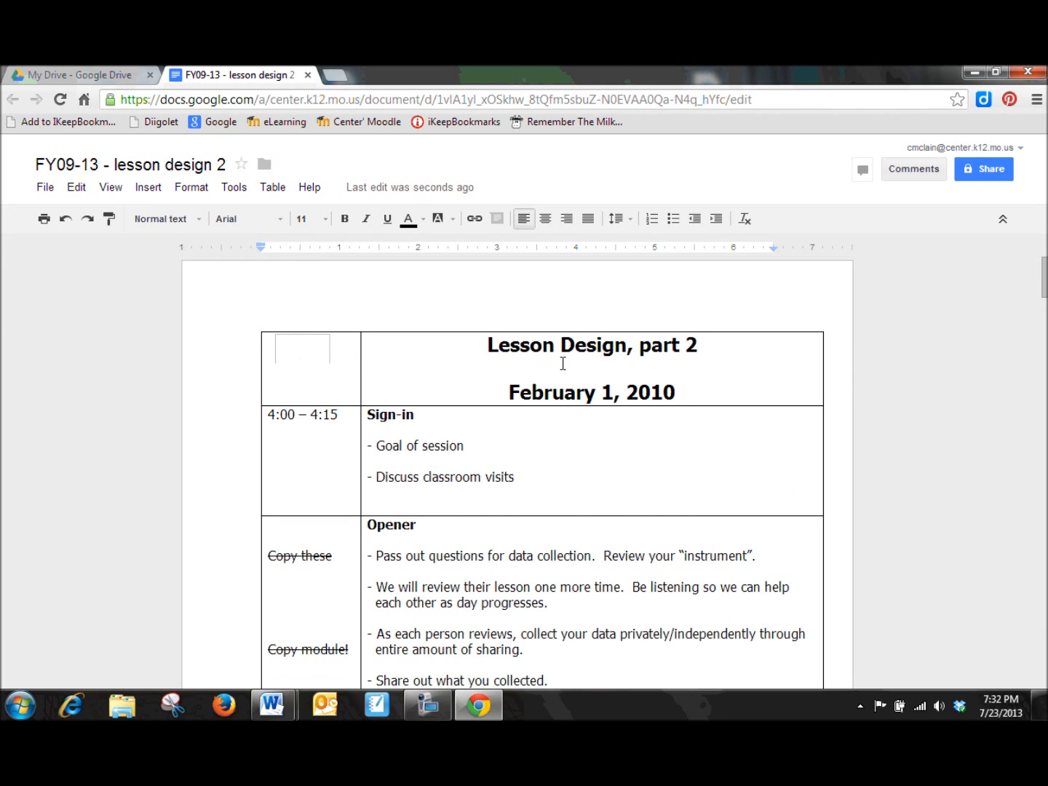
Scroll through the converted lesson plan in Docs, then return to the My Drive list.
scroll(down, 3)
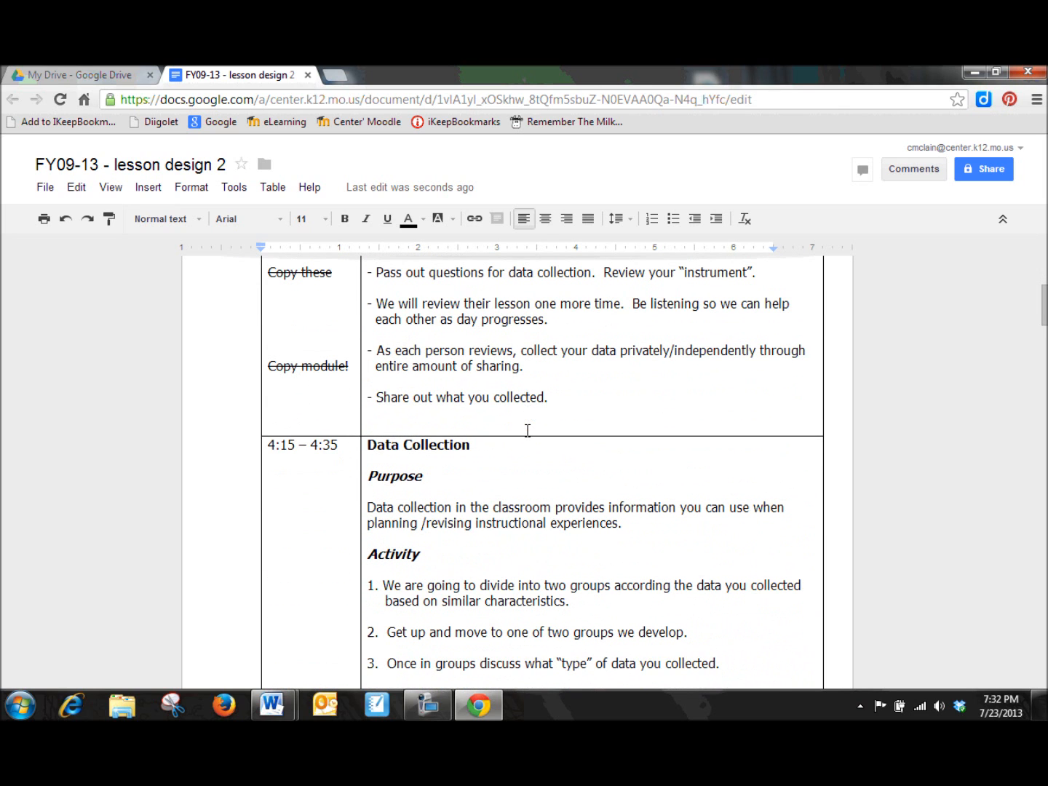
scroll(down, 3)
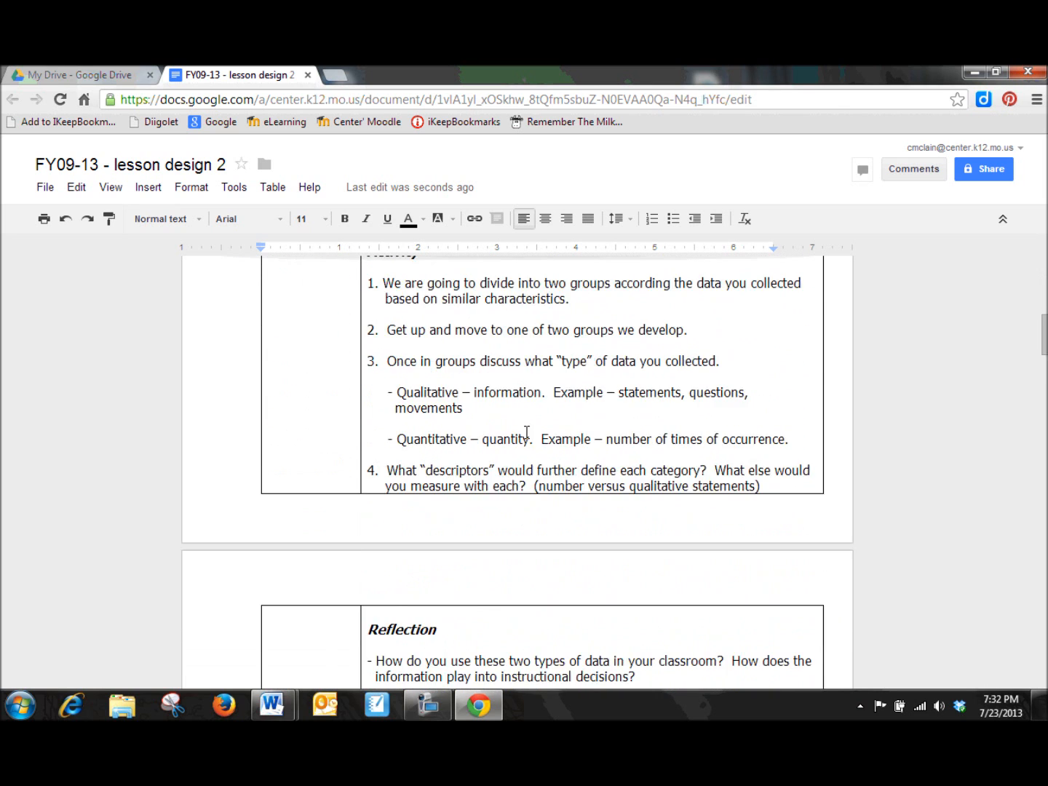
scroll(down, 3)
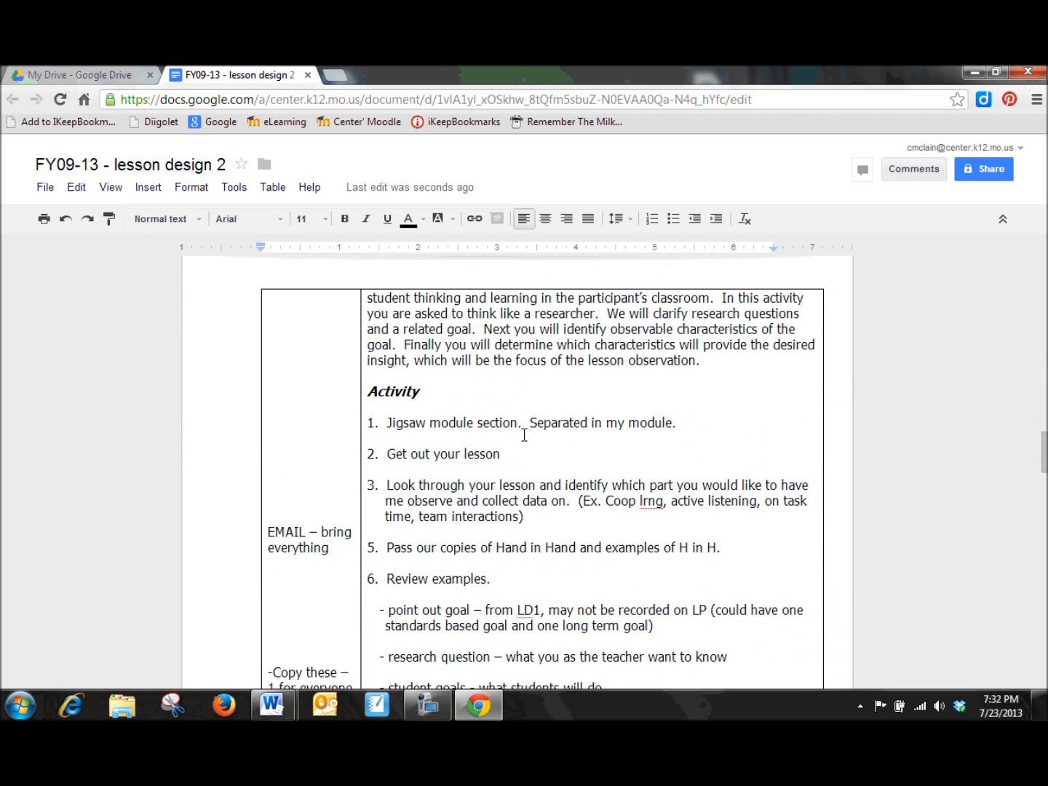
scroll(down, 3)
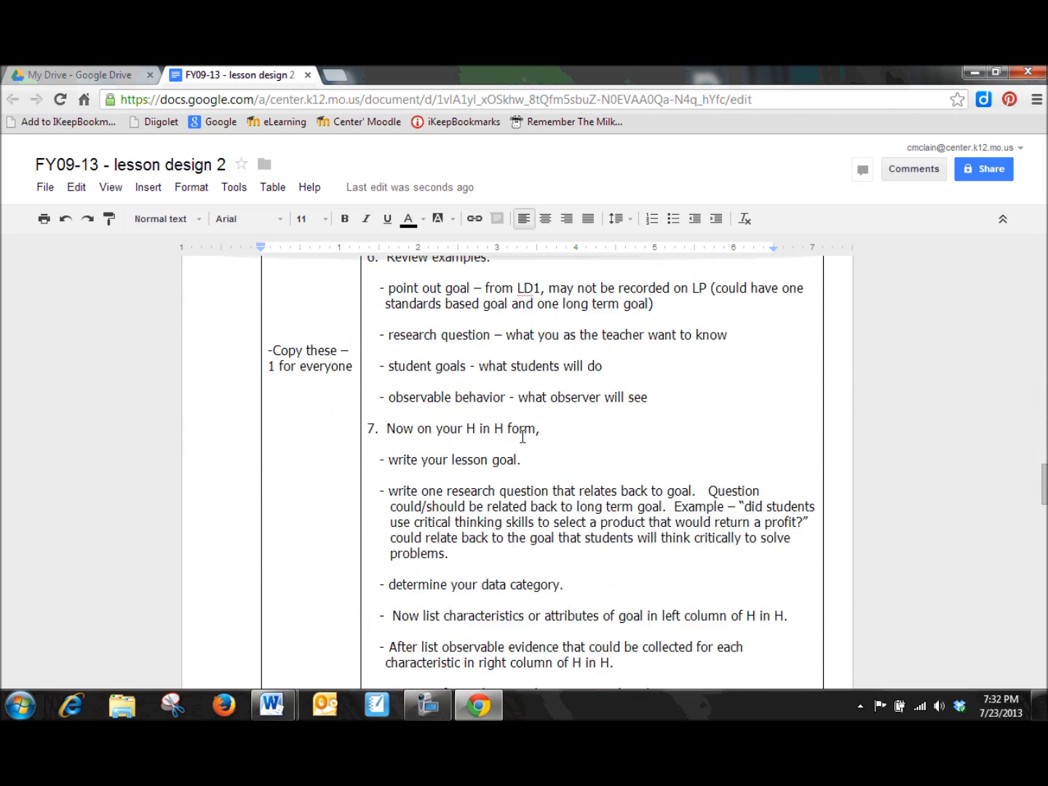
scroll(down, 3)
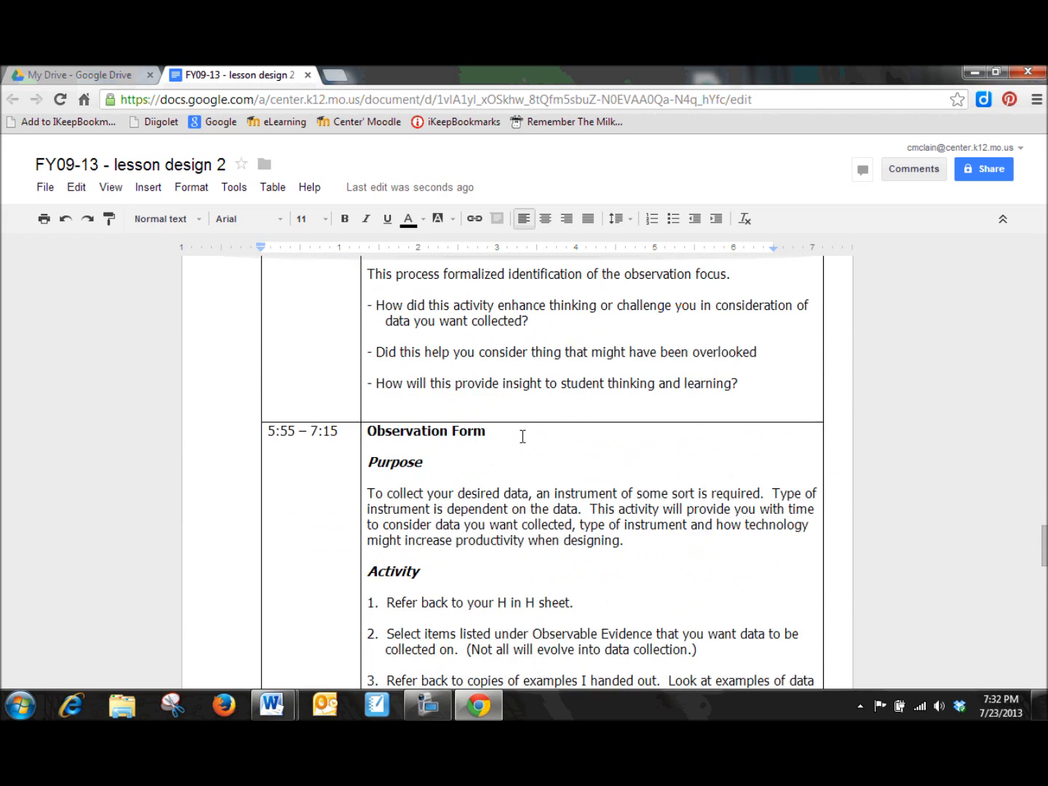
scroll(down, 3)
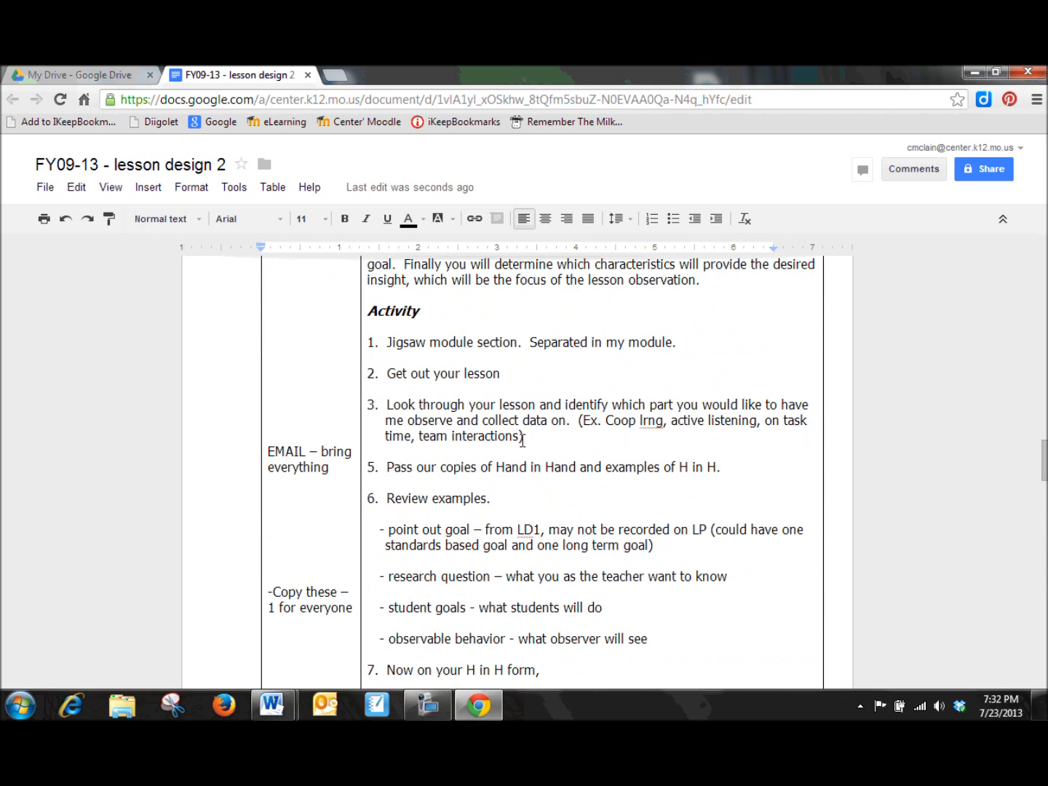
scroll(down, 3)
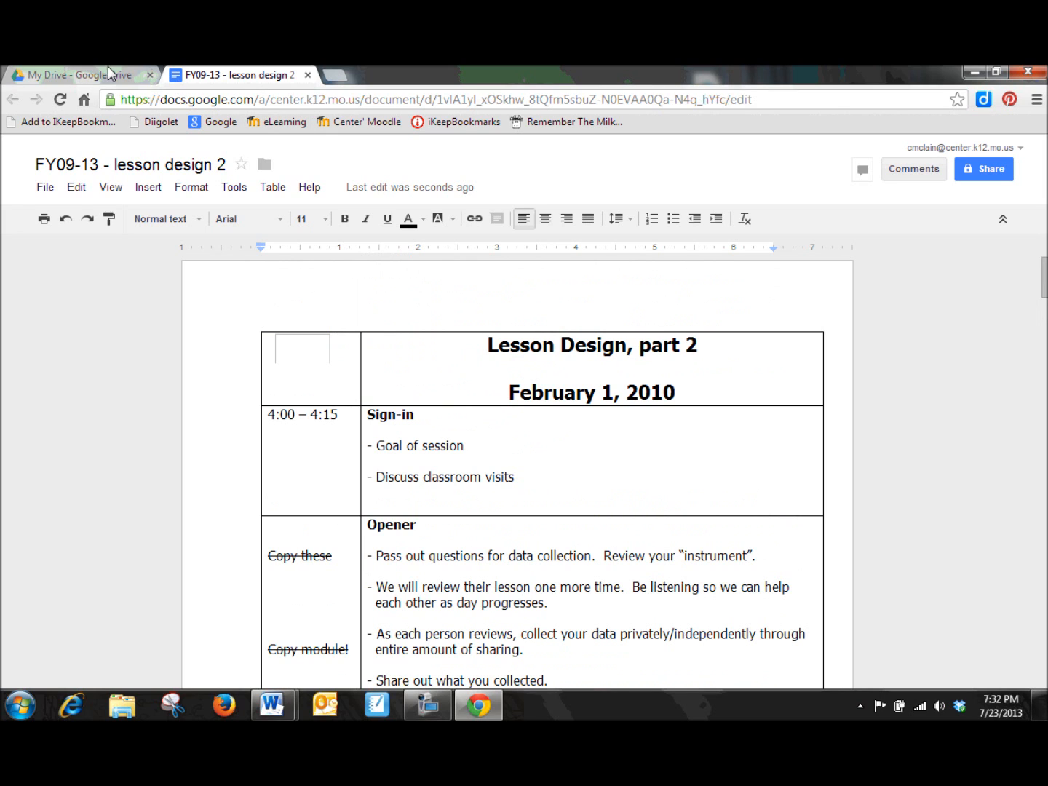
click(80, 74)
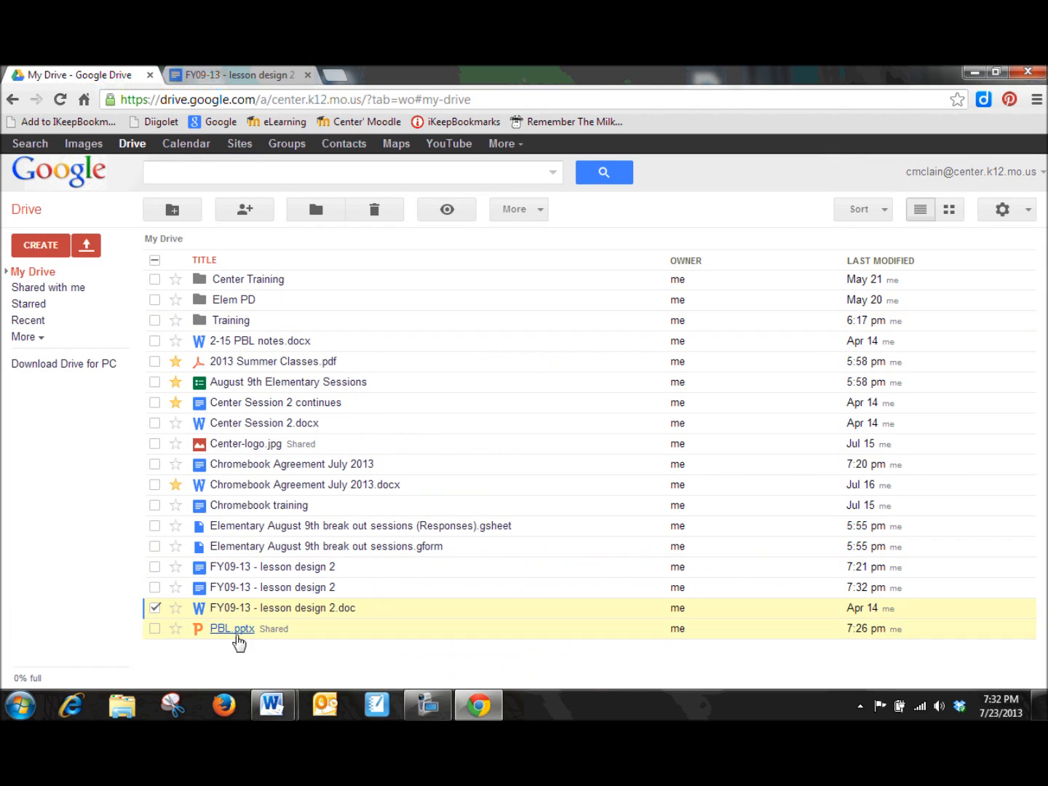
click(231, 629)
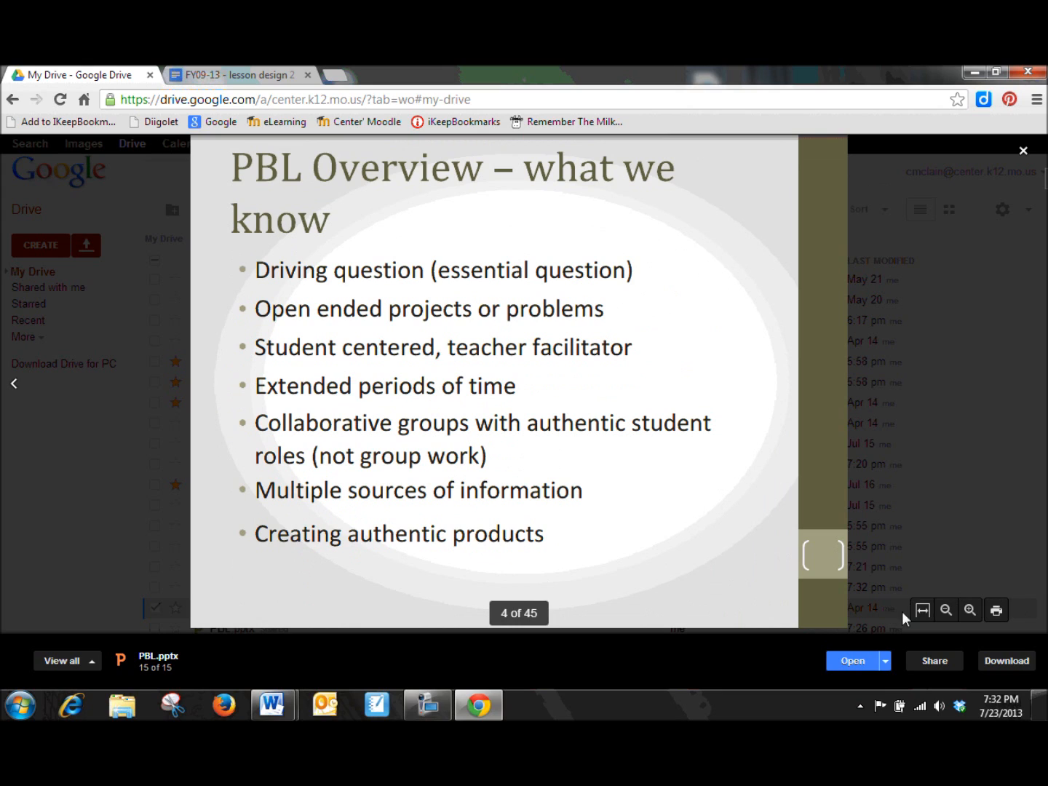
click(882, 661)
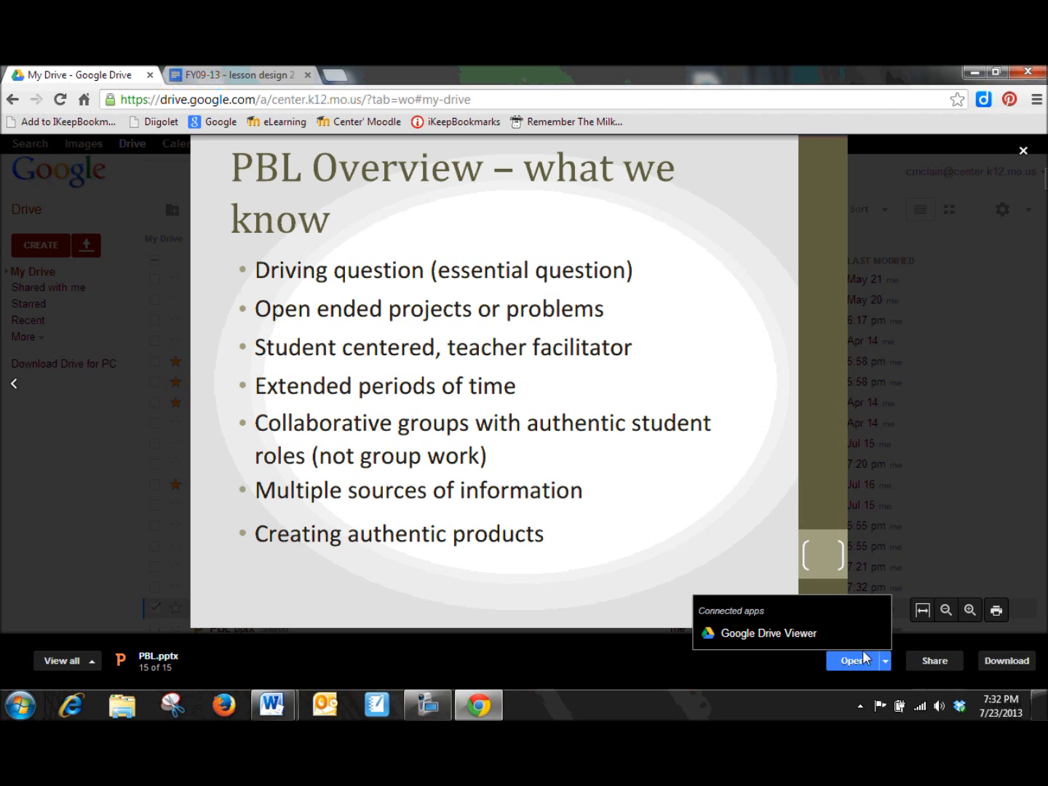
mouse_move(769, 646)
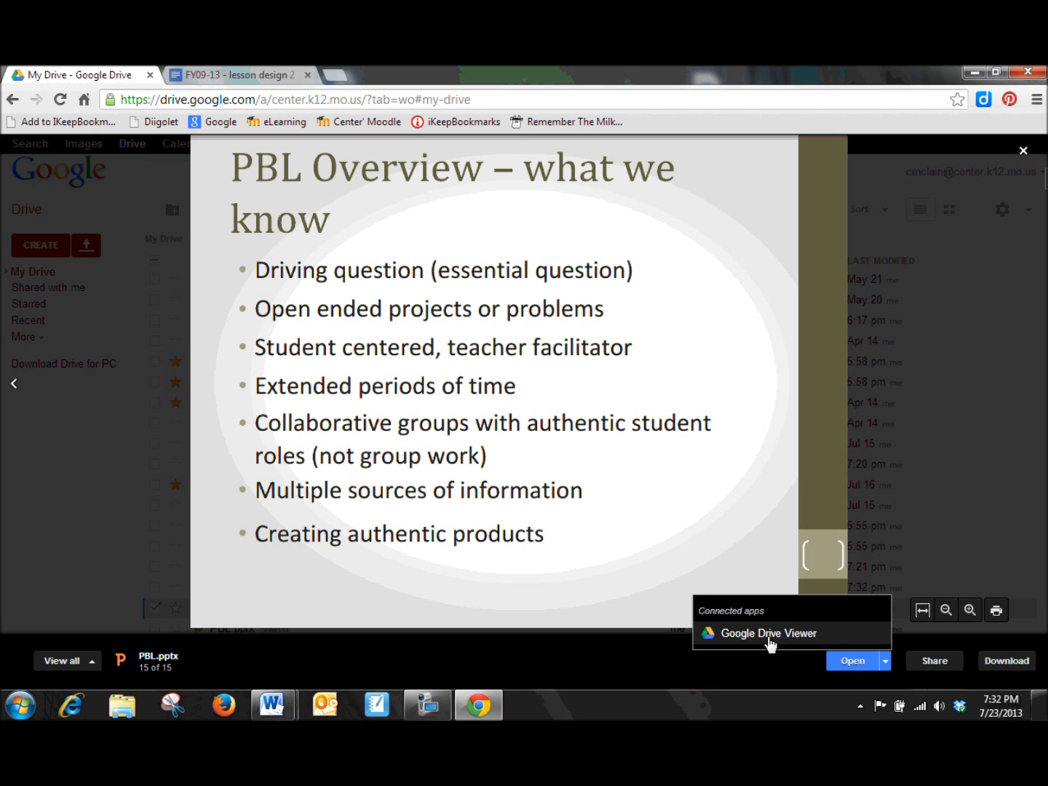
mouse_move(760, 640)
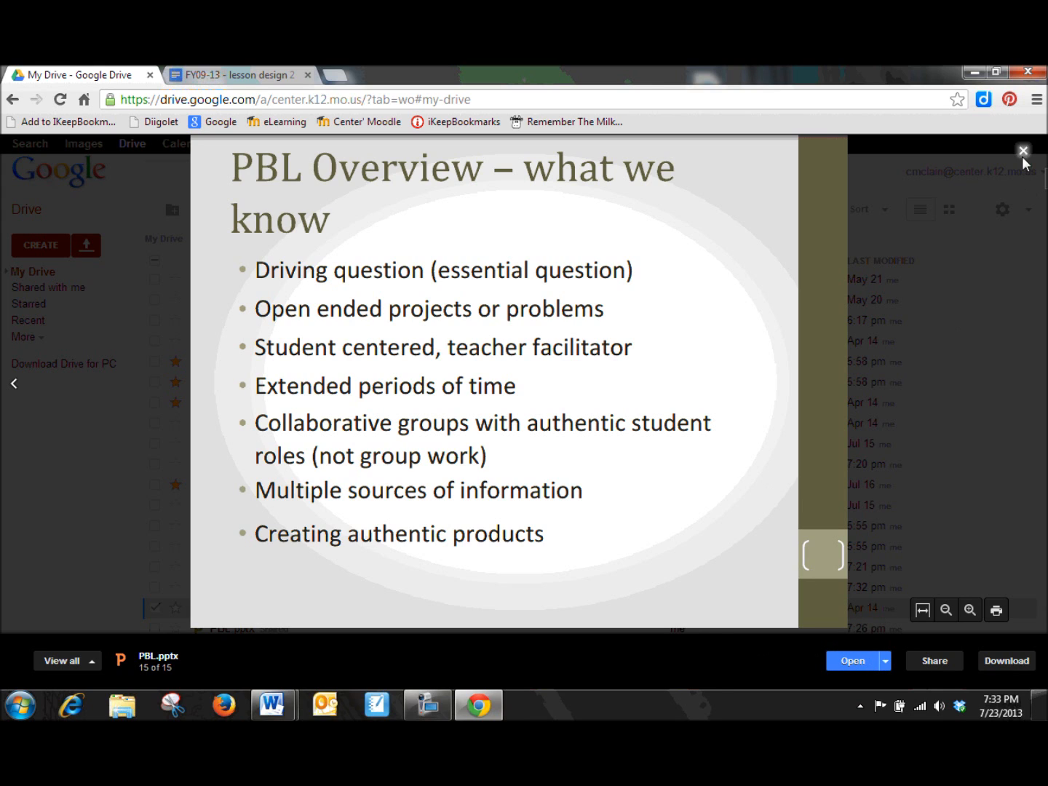
click(1022, 151)
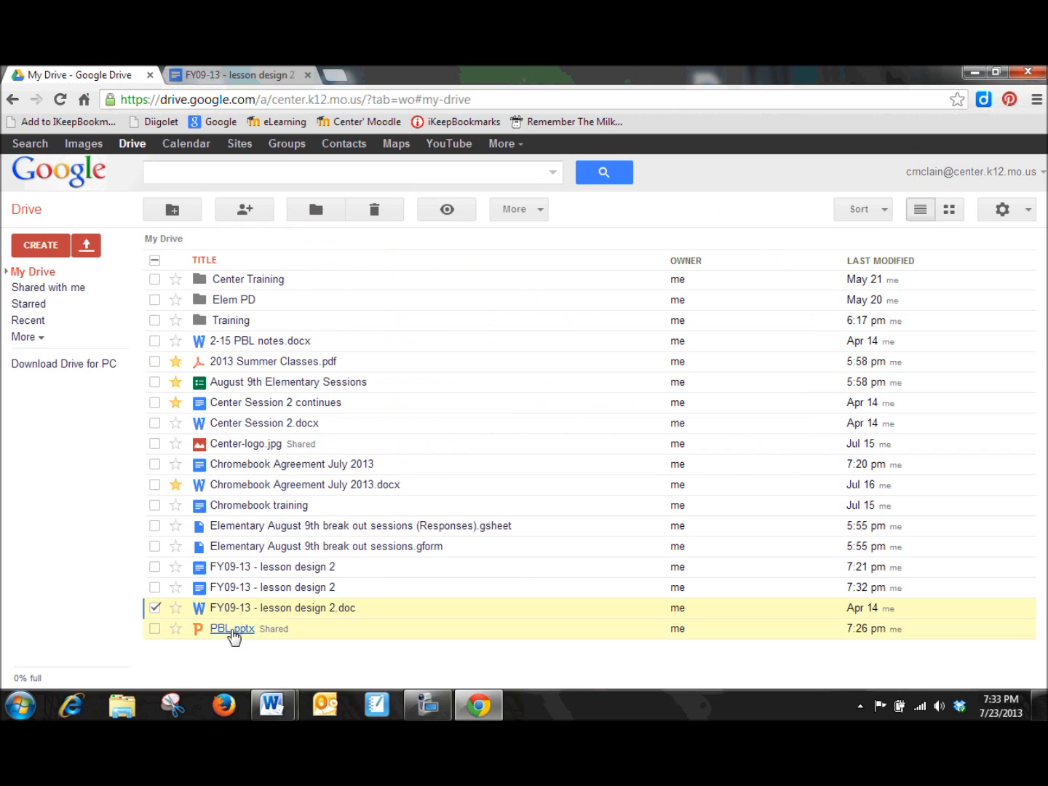
Convert PBL.pptx by choosing Open with Google Slides.
right_click(231, 629)
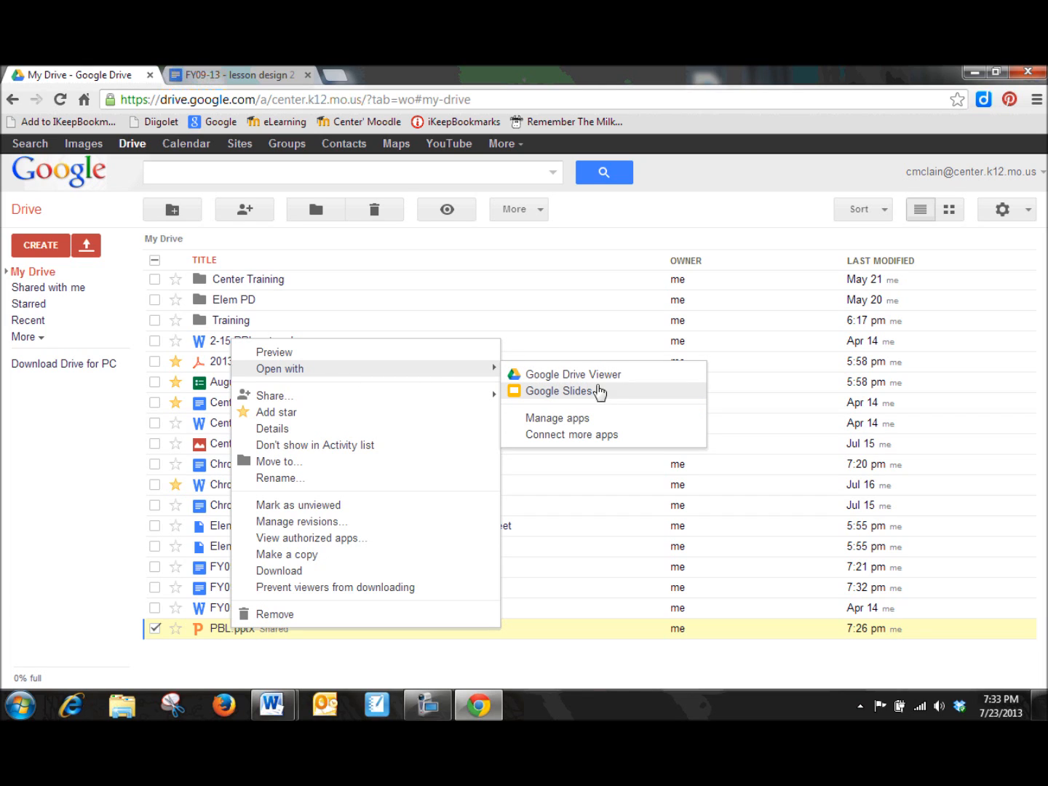
mouse_move(579, 399)
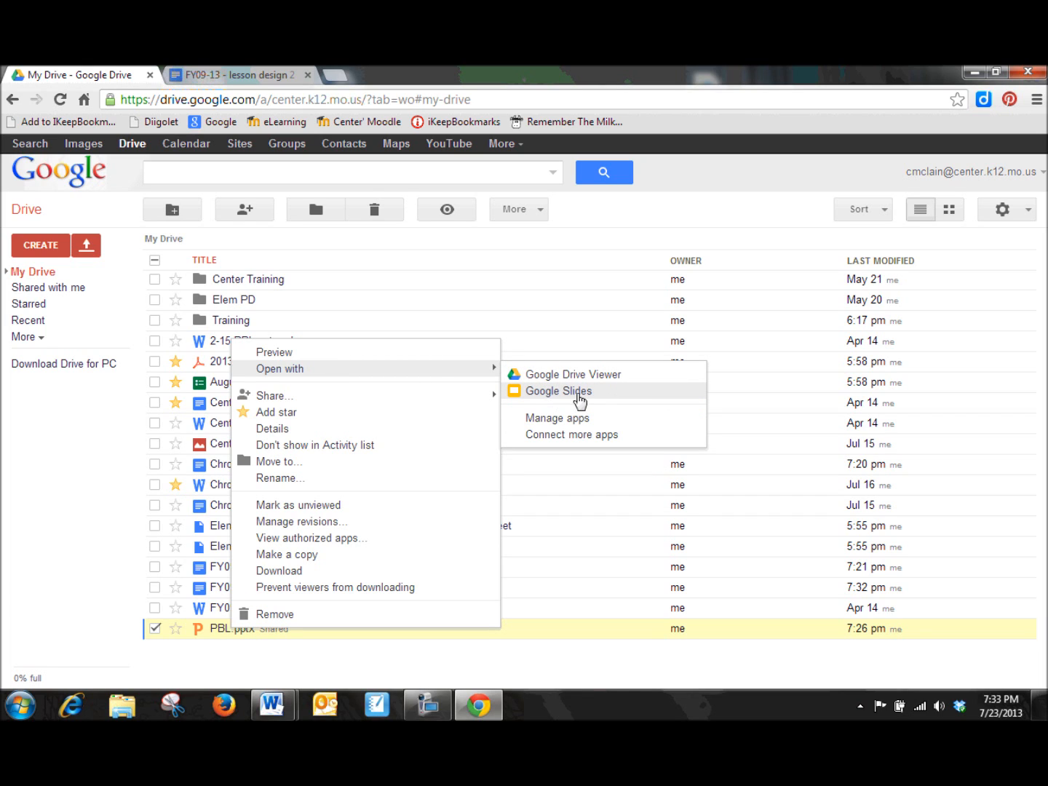
click(556, 390)
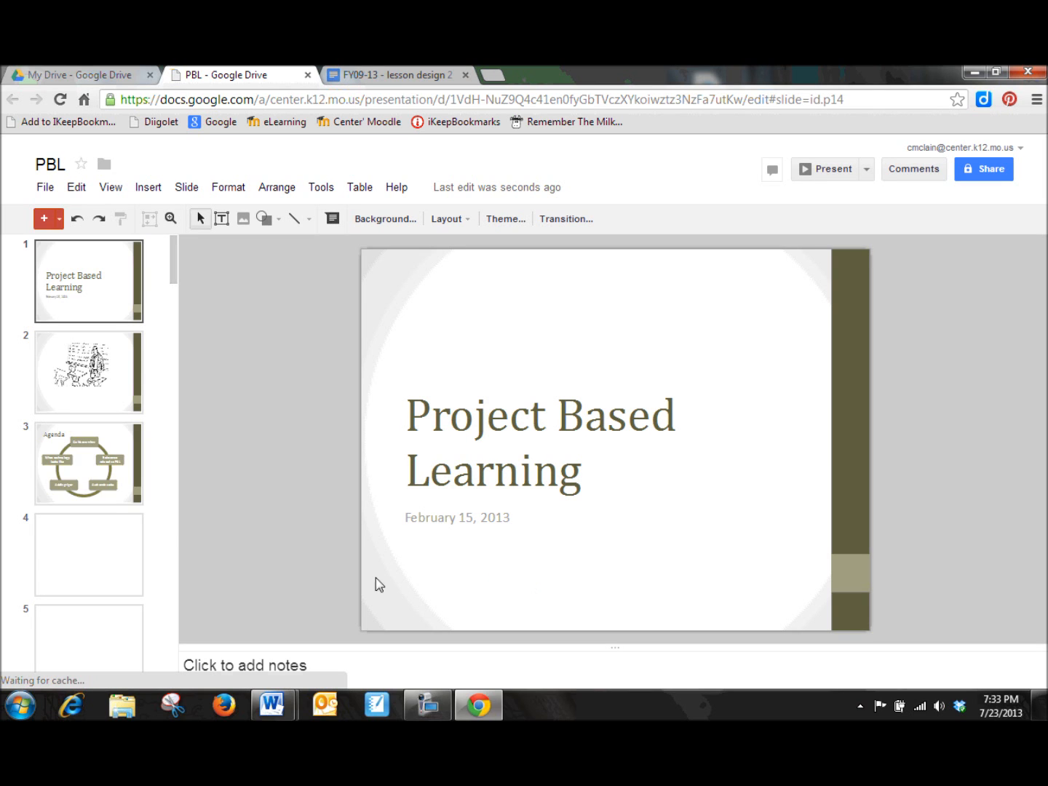
View the cartoon, PBL Overview and My objectives slides, then return to the title slide.
click(89, 371)
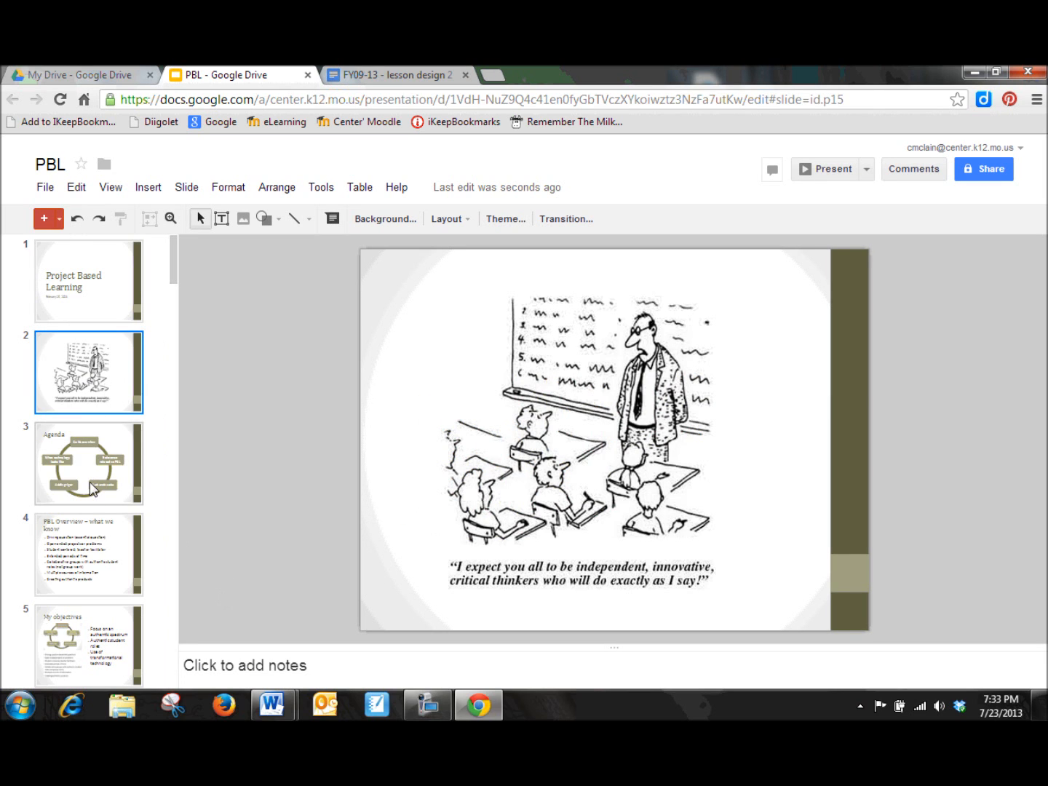
click(87, 556)
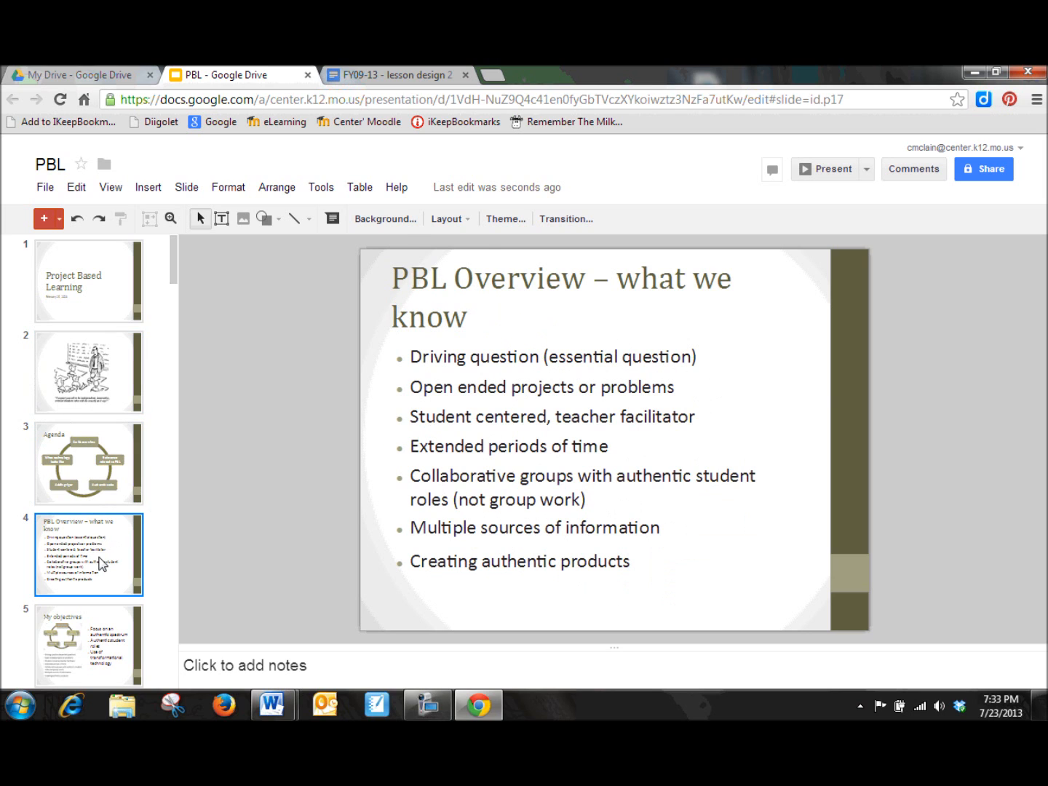
click(88, 645)
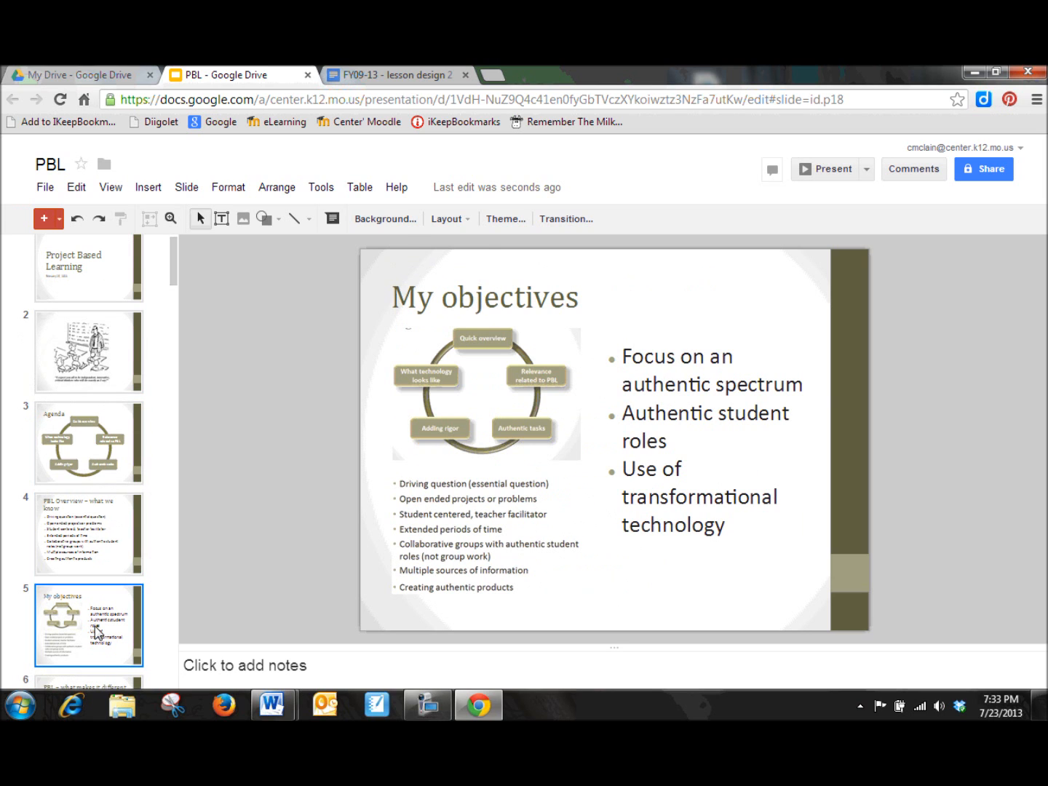
scroll(down, 3)
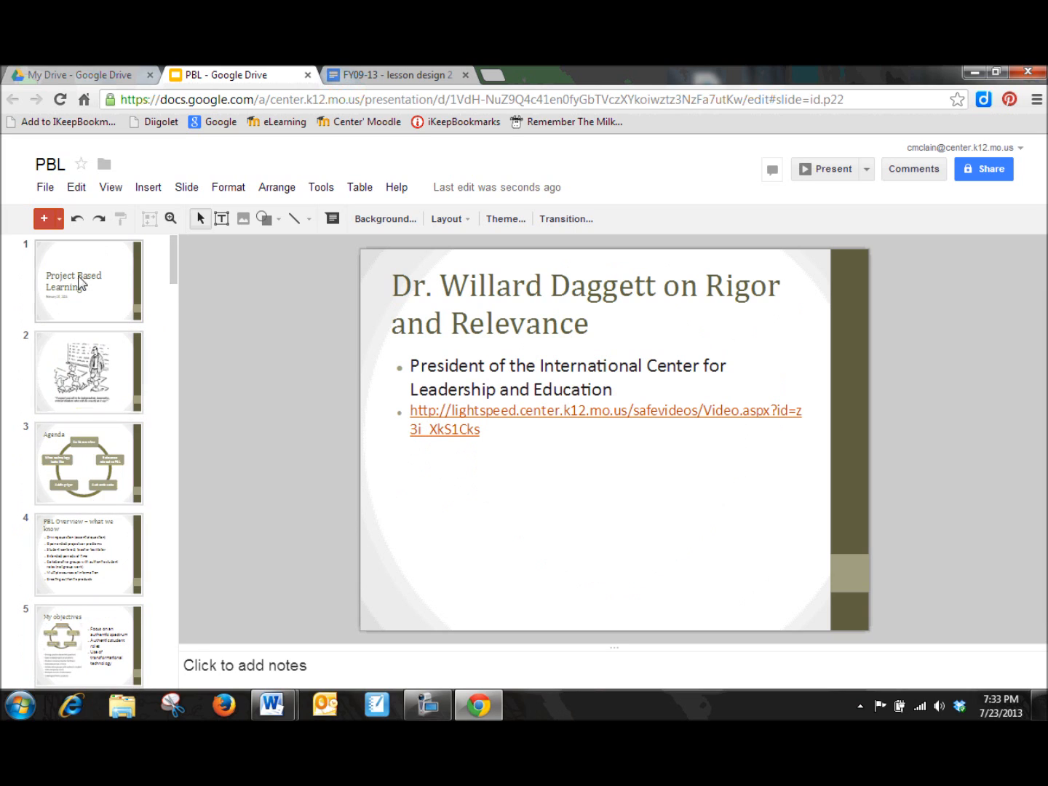
click(88, 279)
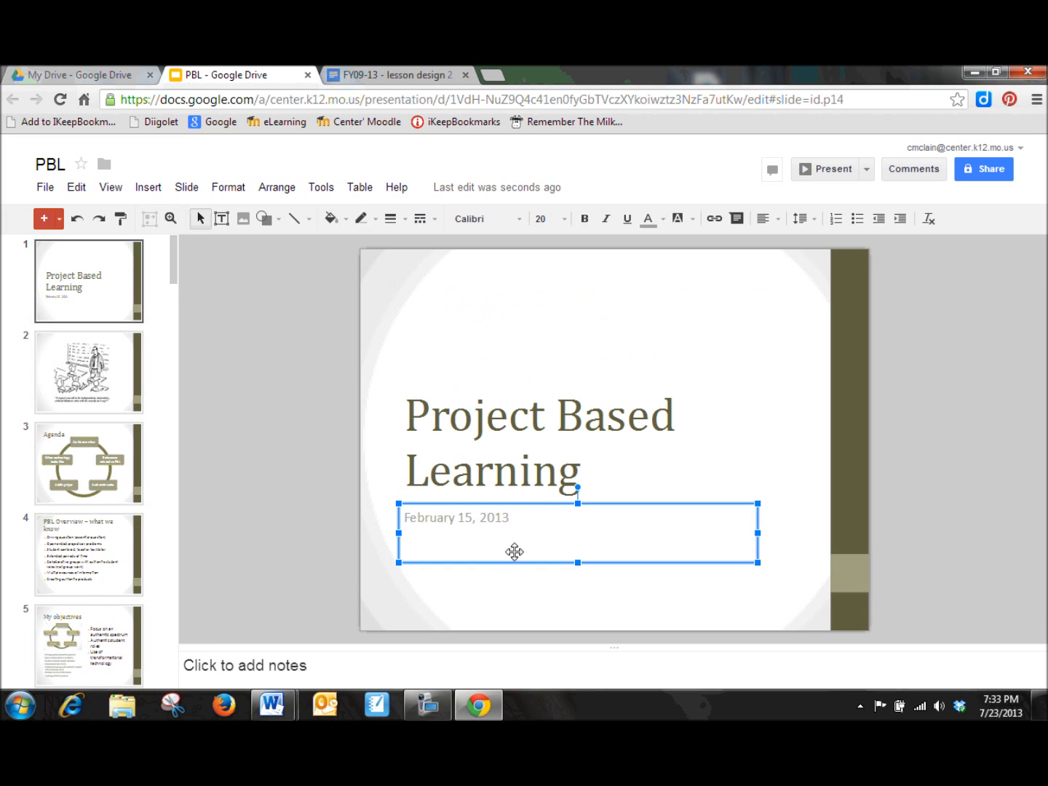
mouse_move(514, 524)
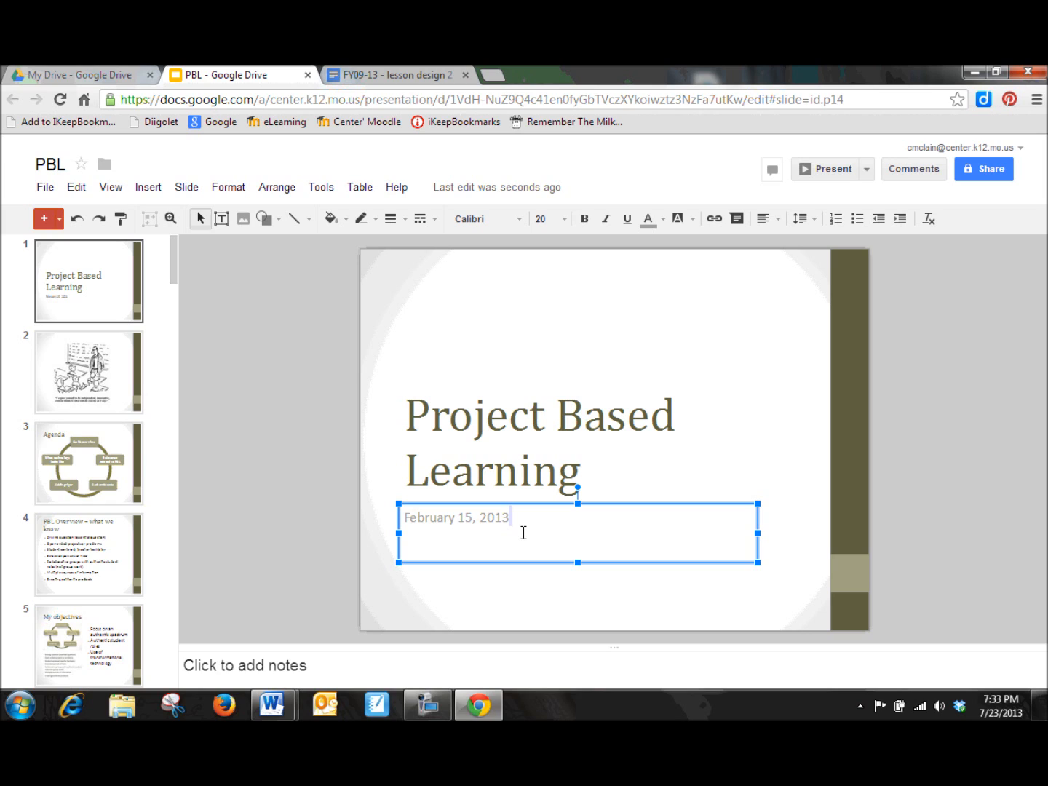
mouse_move(573, 512)
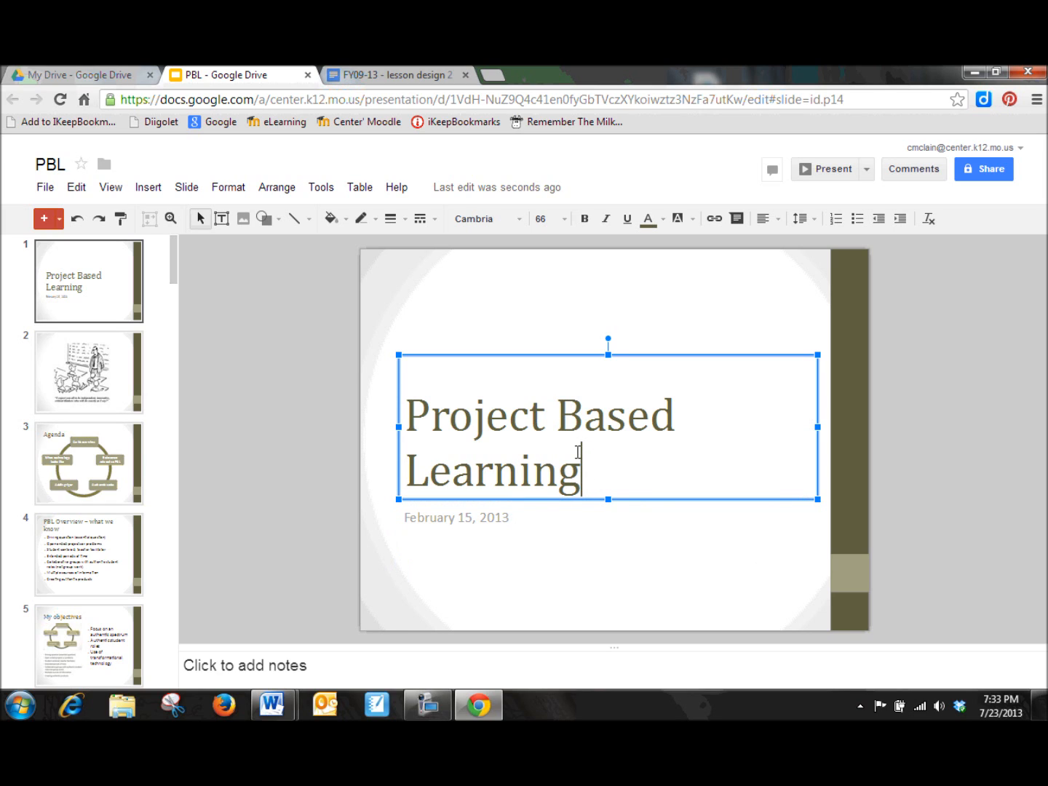
Add ' and additions' to the Project Based Learning title, then return to Drive.
text(and)
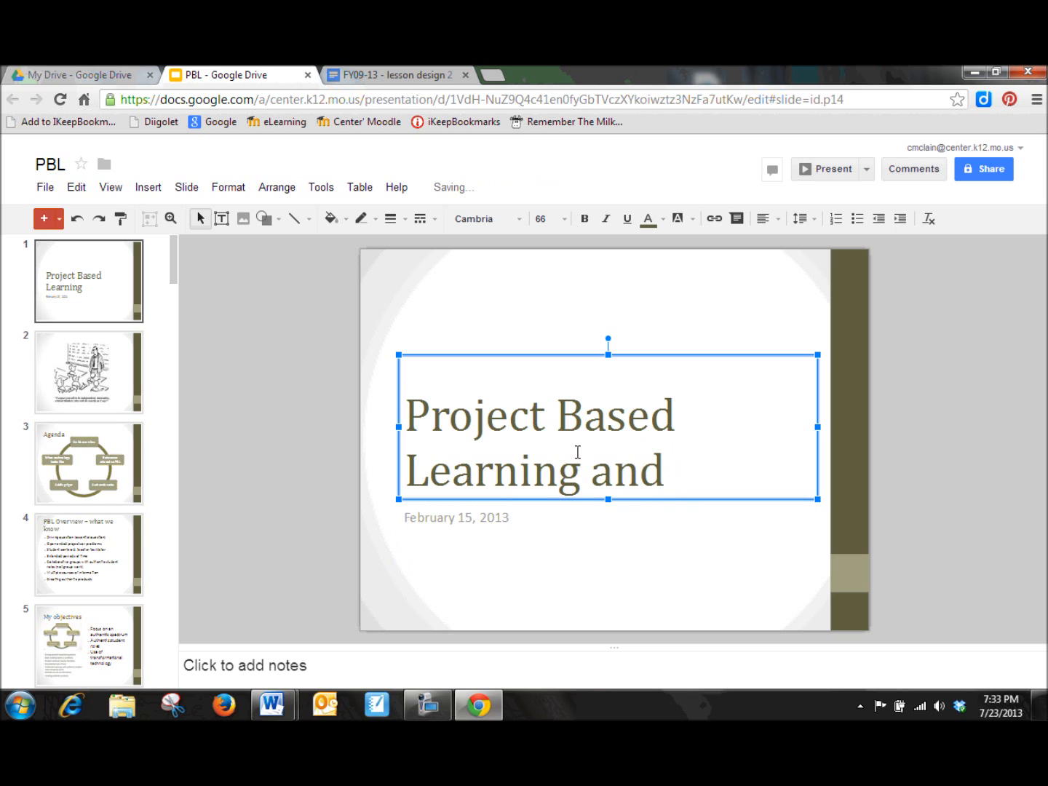
text(additions)
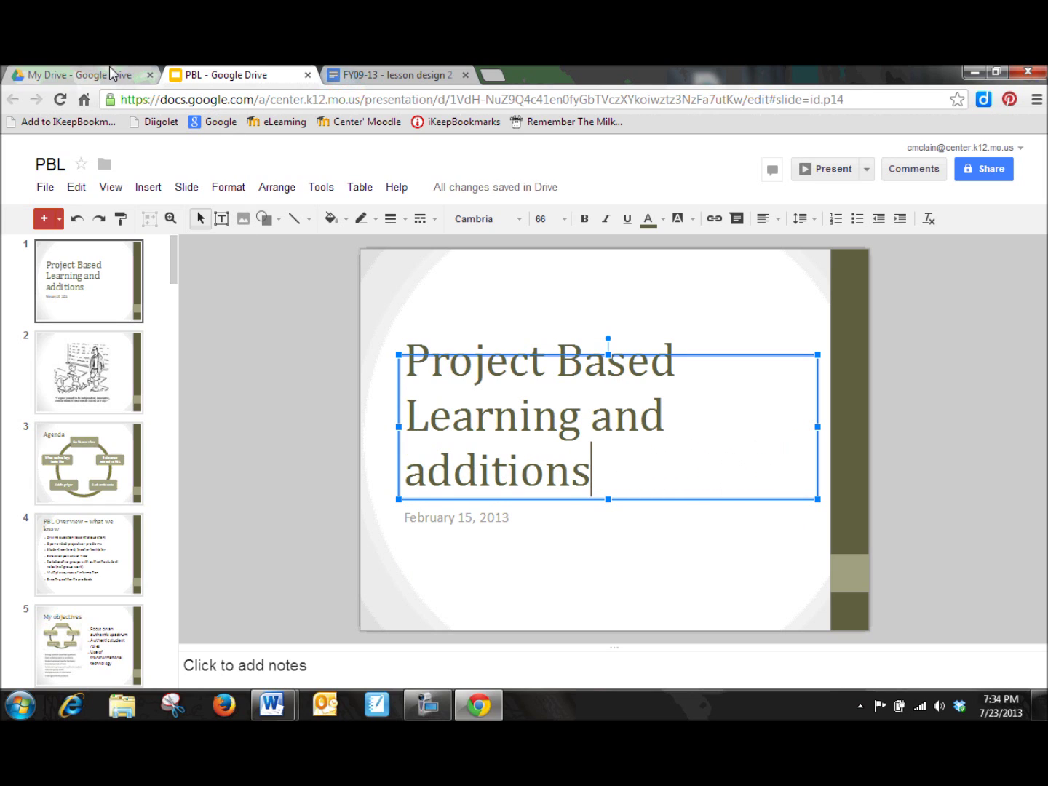
click(80, 76)
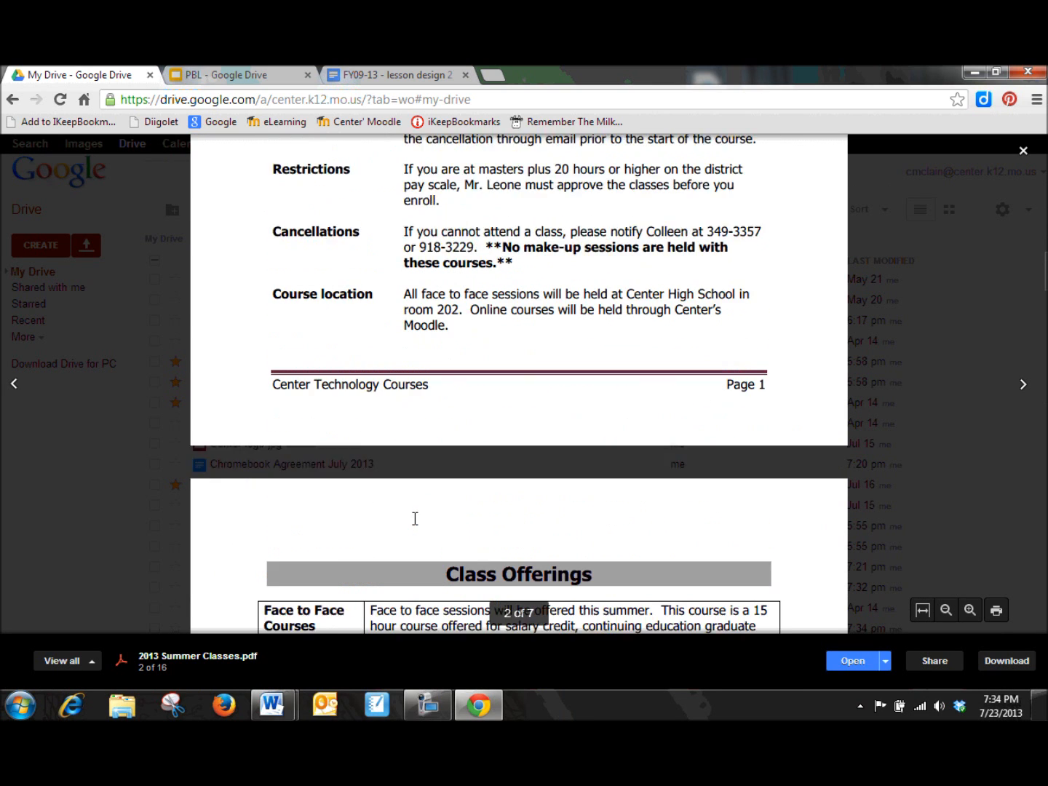
Scroll through the 2013 Summer Classes.pdf preview pages, then close it.
scroll(down, 3)
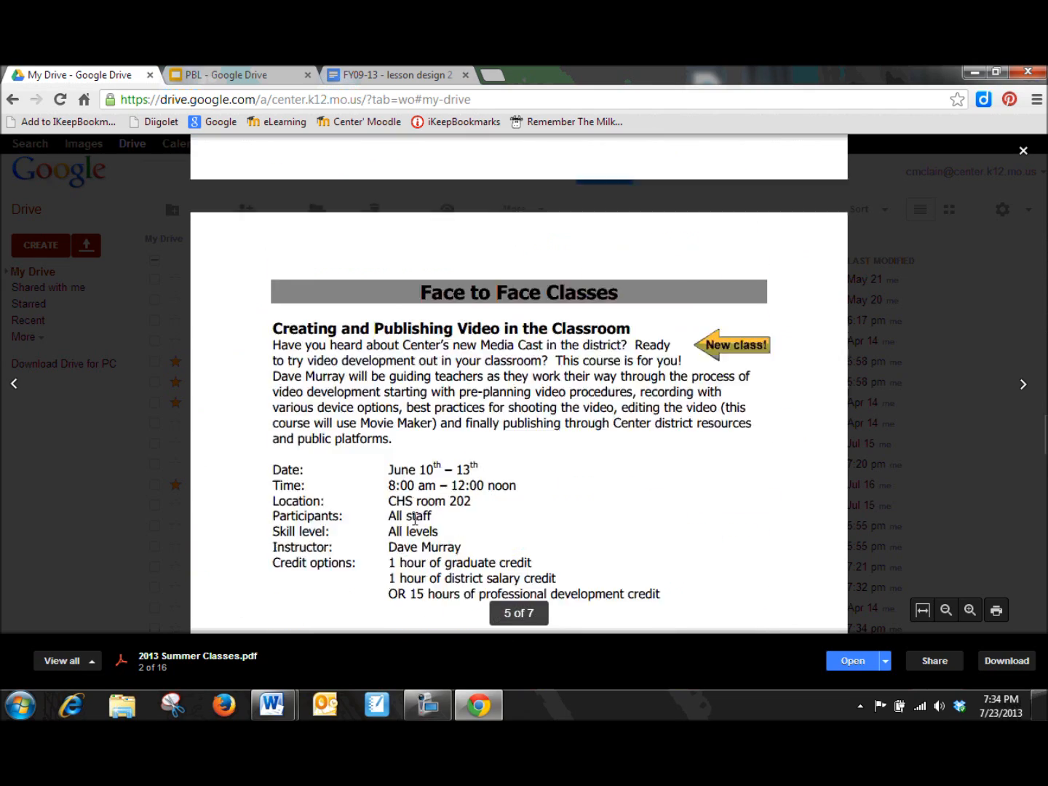
scroll(down, 3)
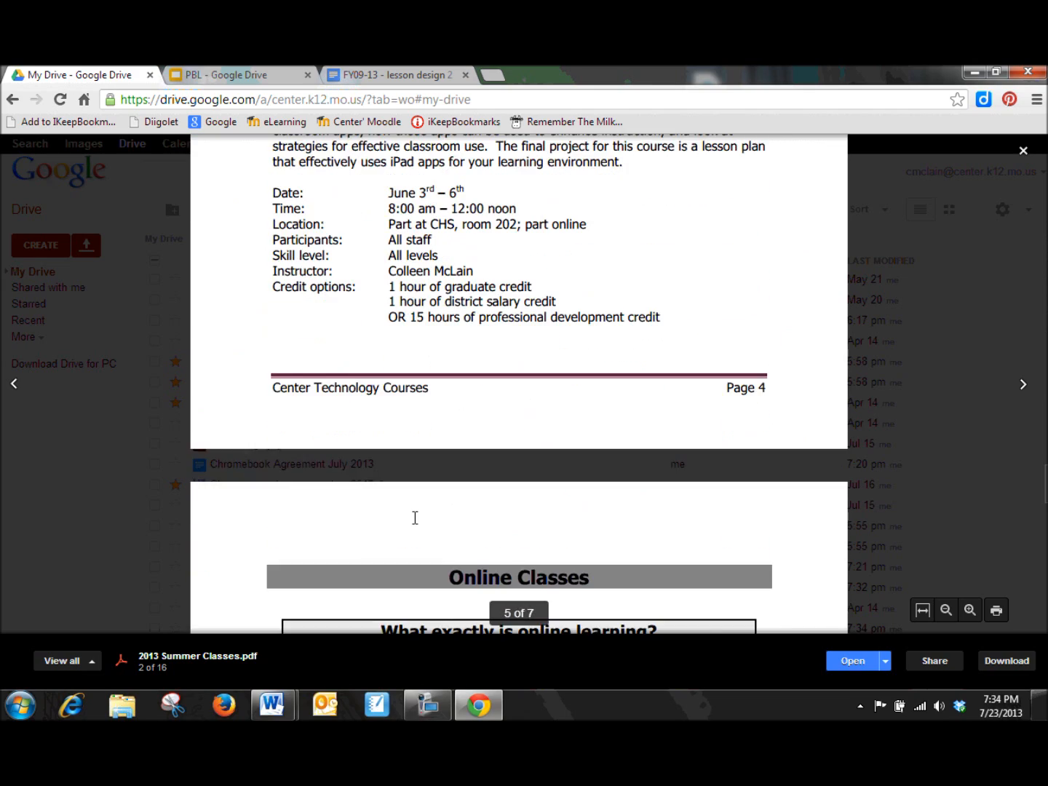
scroll(down, 3)
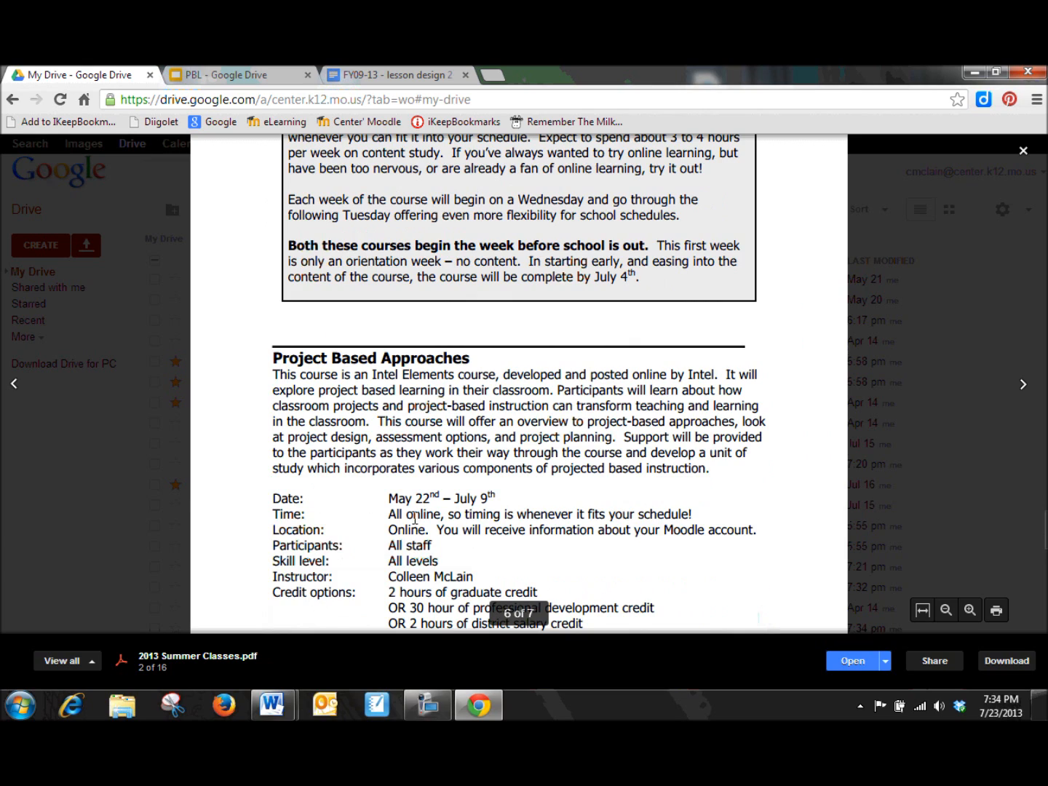
scroll(down, 3)
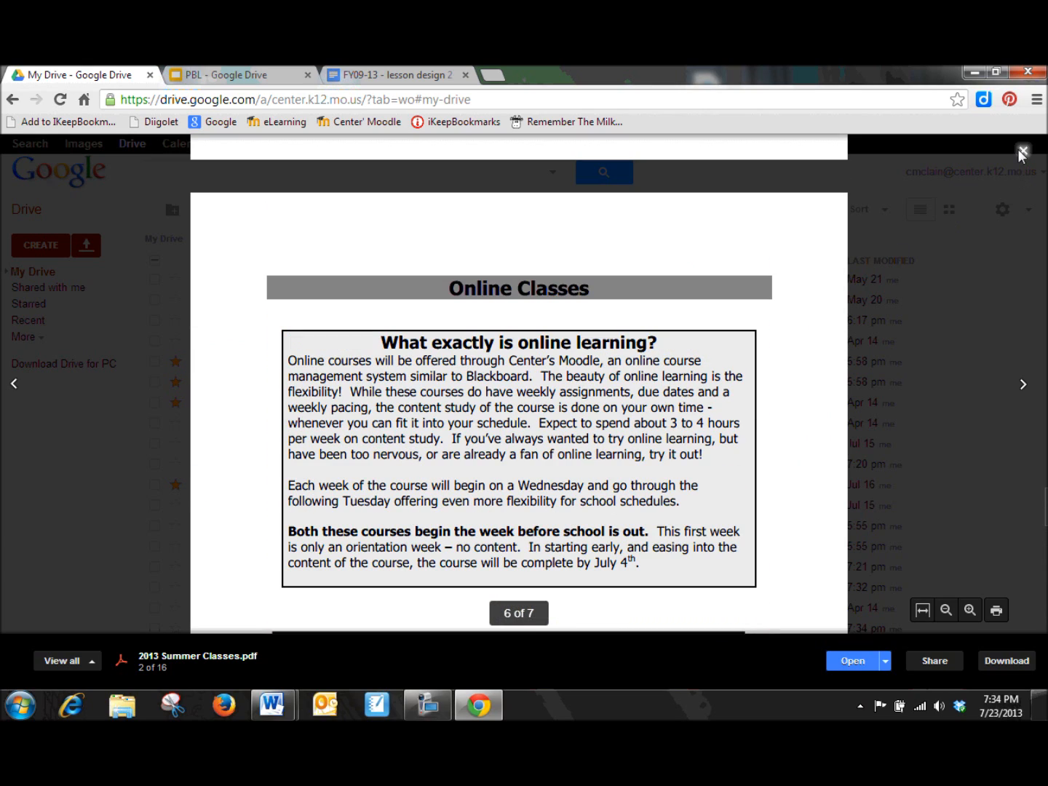
click(1022, 152)
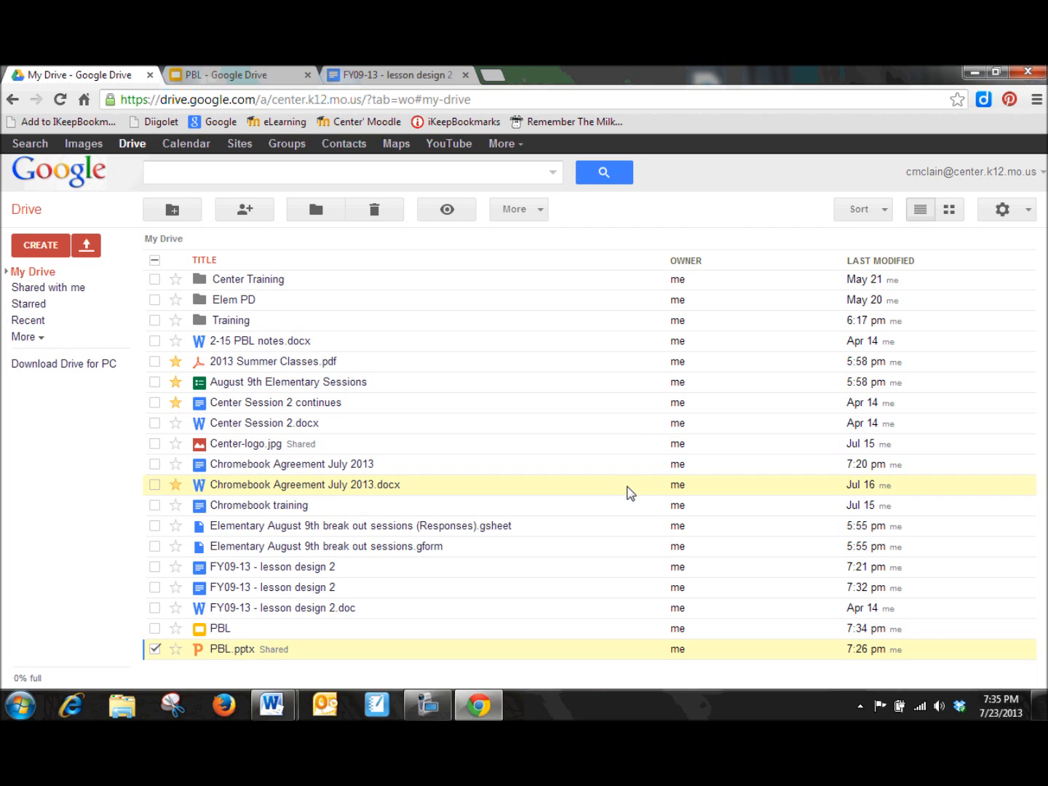
mouse_move(204, 638)
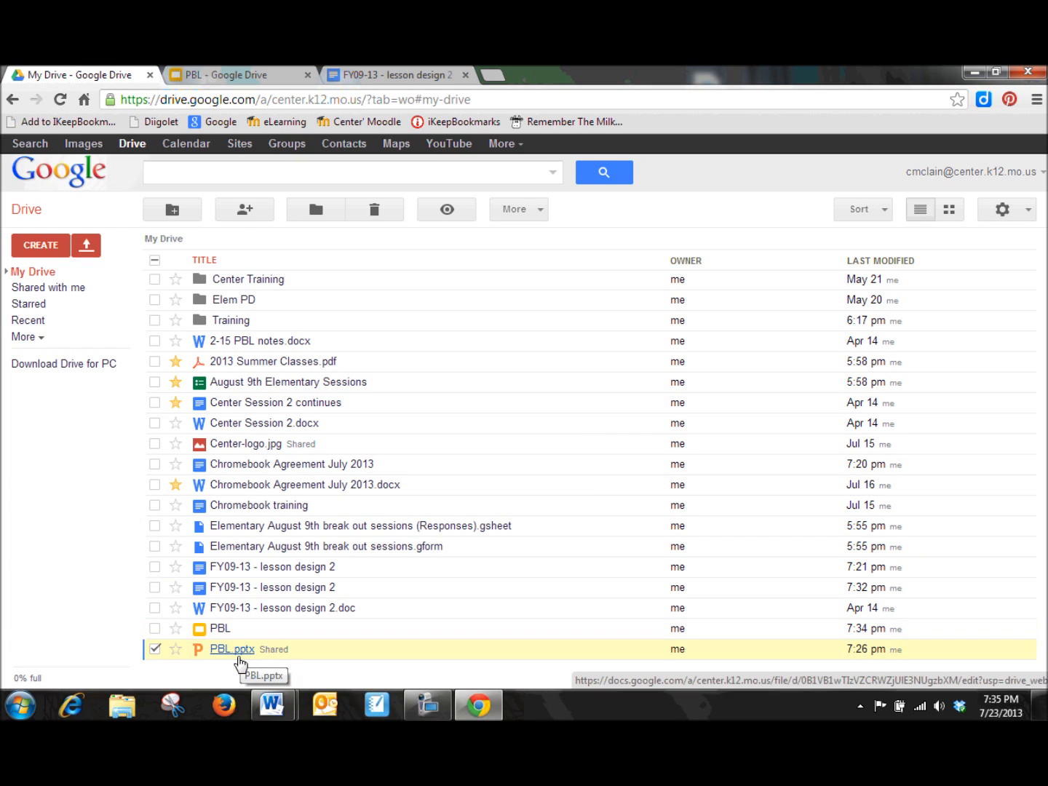
mouse_move(242, 609)
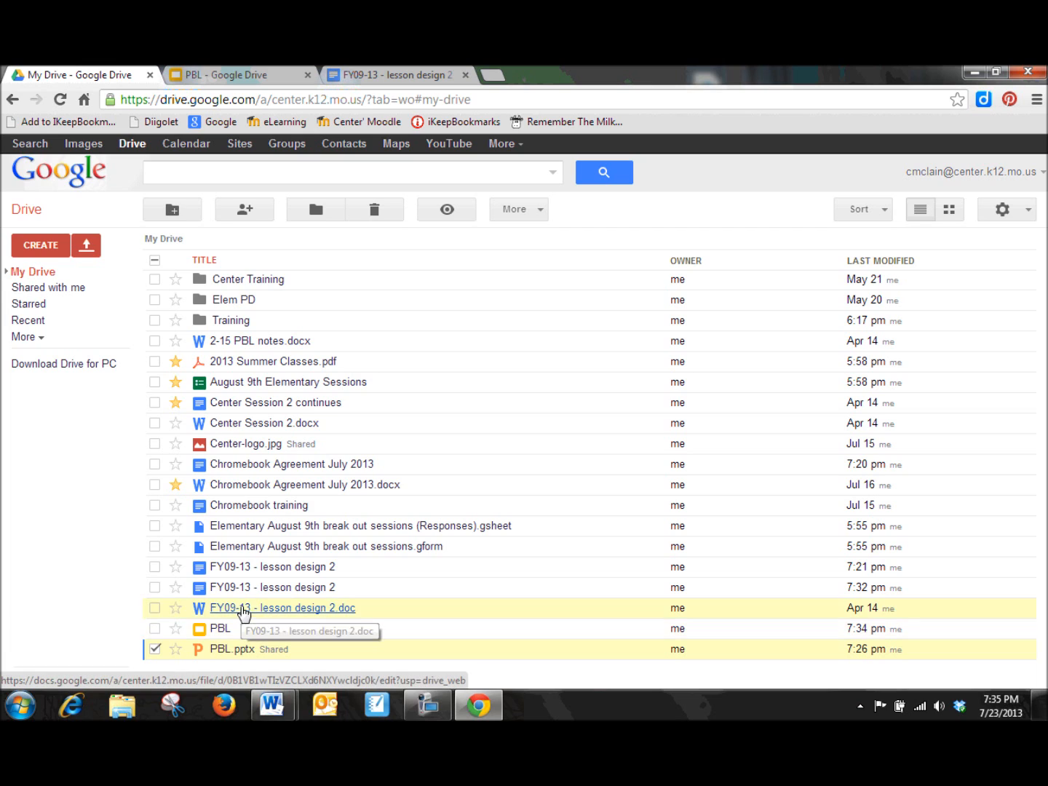
mouse_move(277, 620)
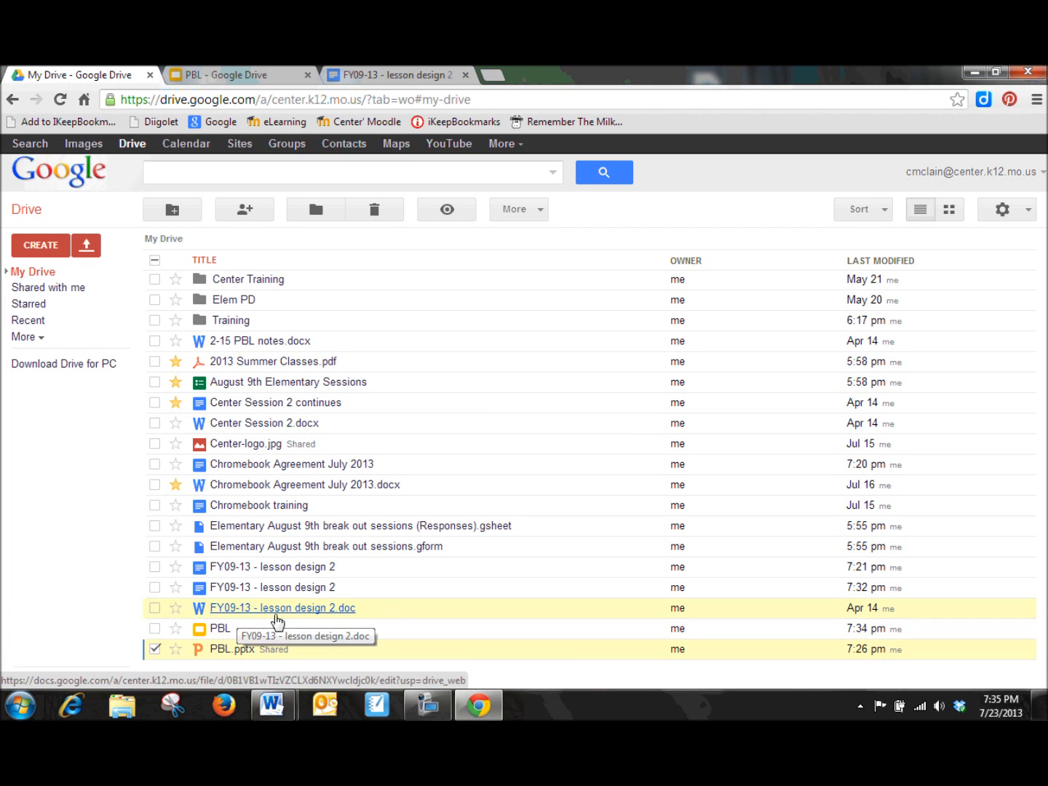
mouse_move(268, 618)
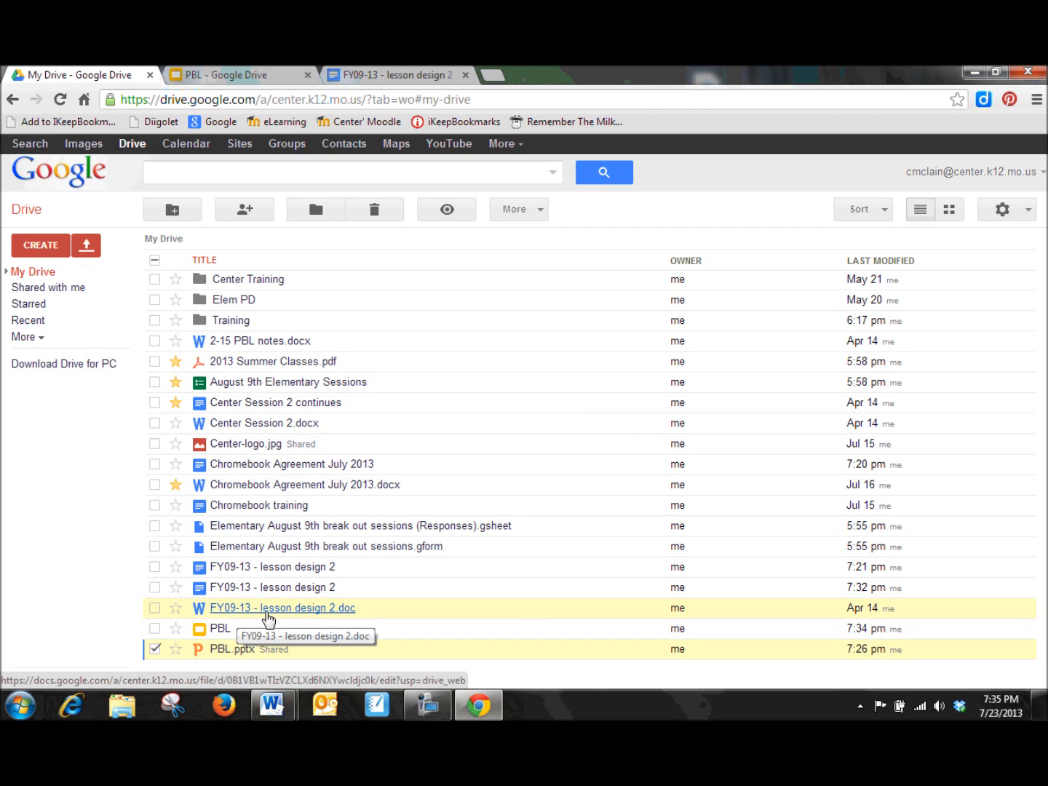
mouse_move(221, 654)
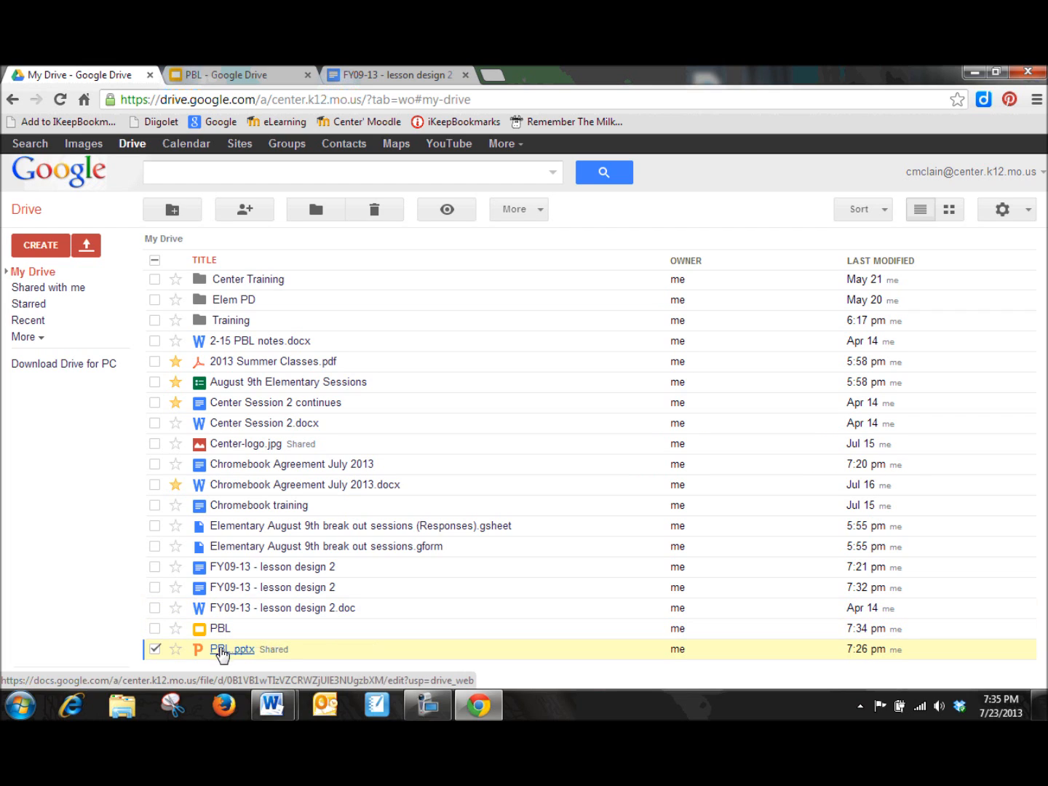
mouse_move(246, 590)
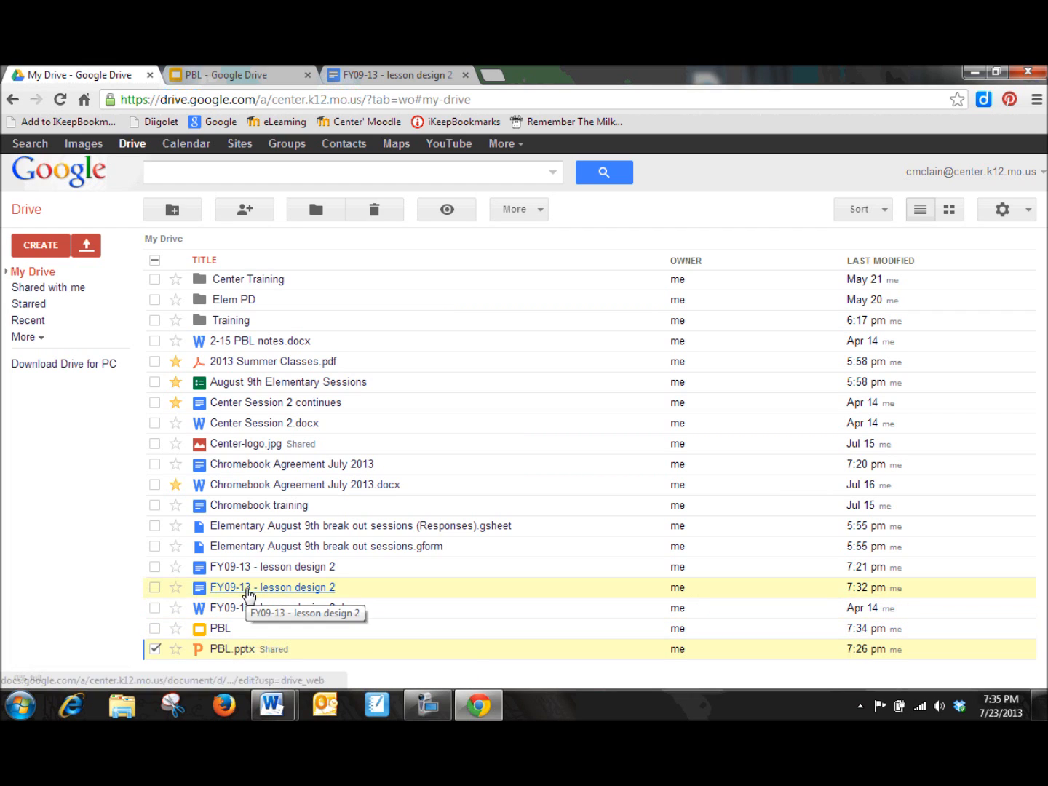
Open the converted lesson design 2 Doc, place the cursor to edit, then return to My Drive.
click(274, 588)
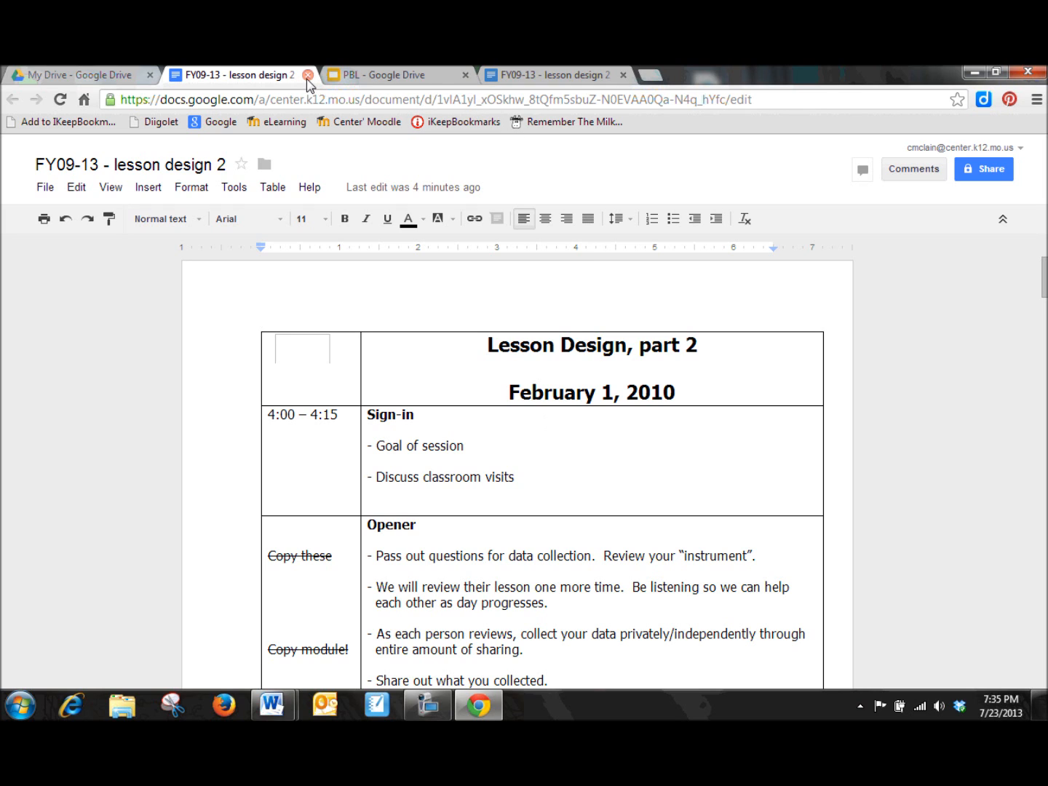
click(311, 75)
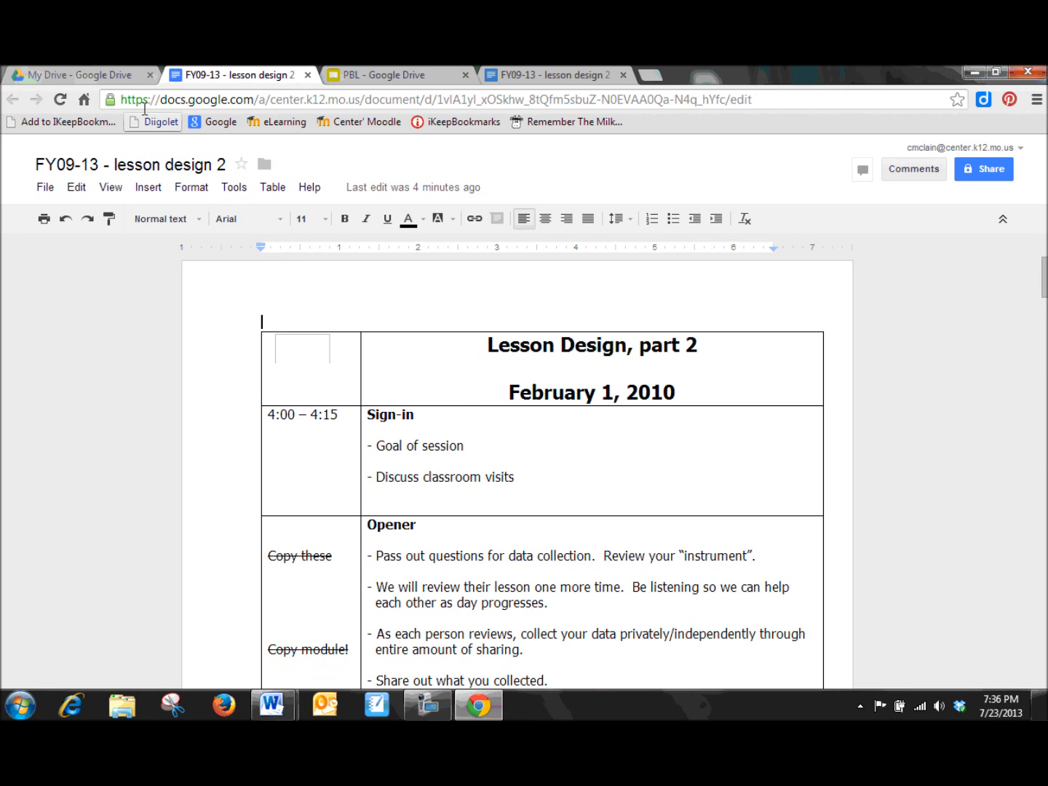
click(83, 76)
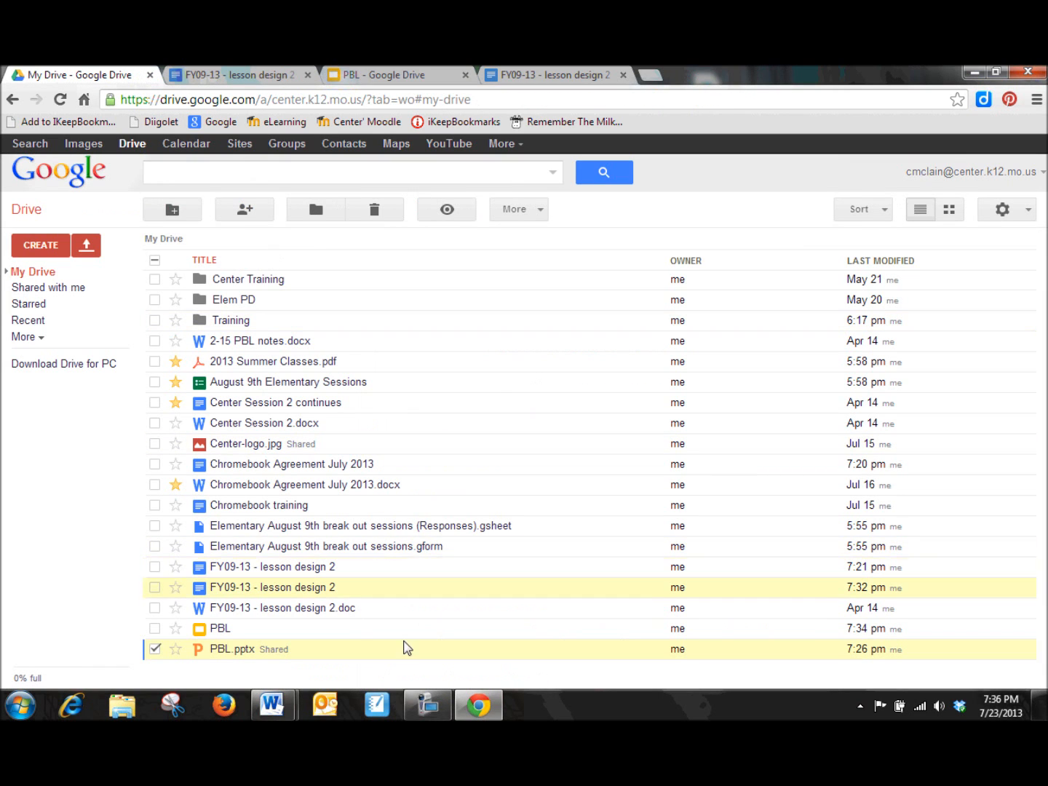